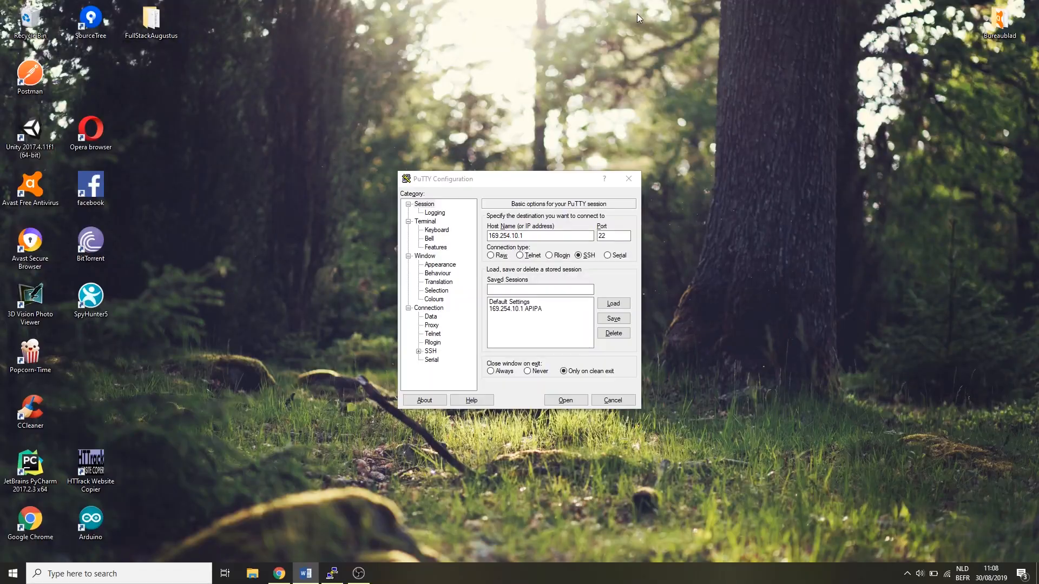
- Open the saved 169.254.10.1 session and log in as pi to reach the shell prompt
click(564, 399)
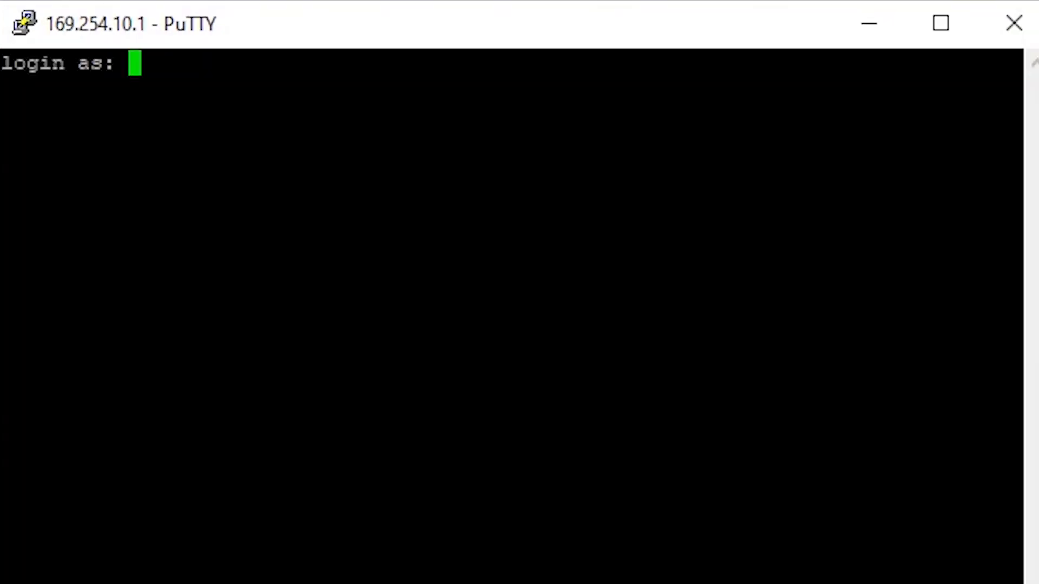
mouse_move(639, 43)
text(pi)
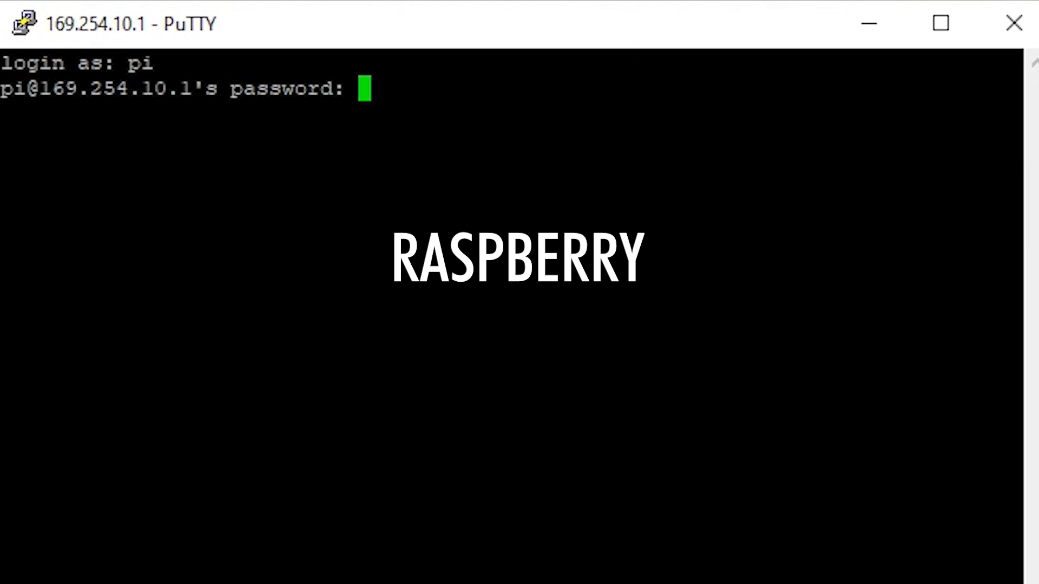
key(Return)
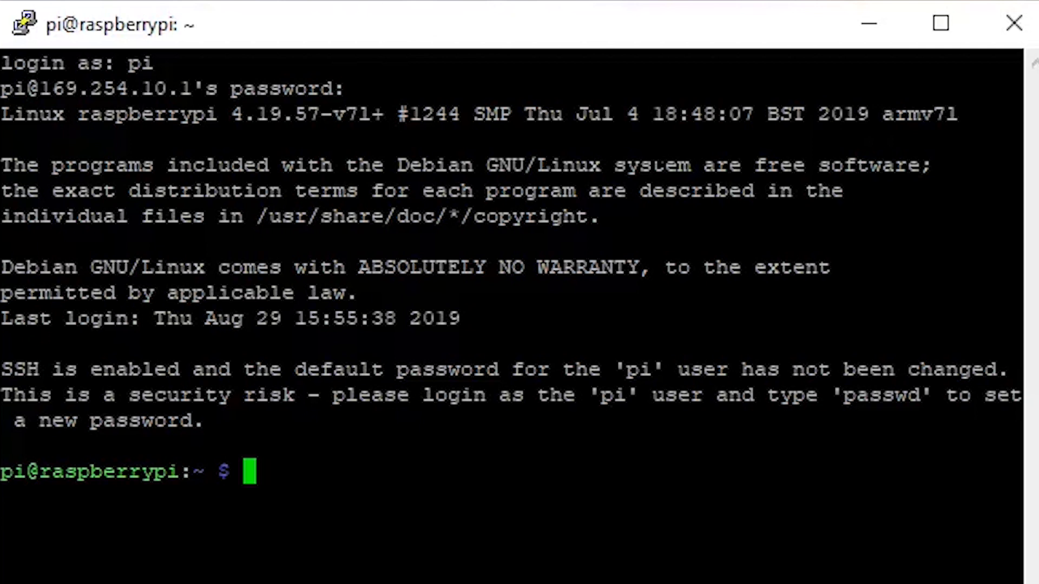
- Run sudo raspi-config, supply the Wi-Fi passphrase, and finish back to the shell
text(sudo rasp)
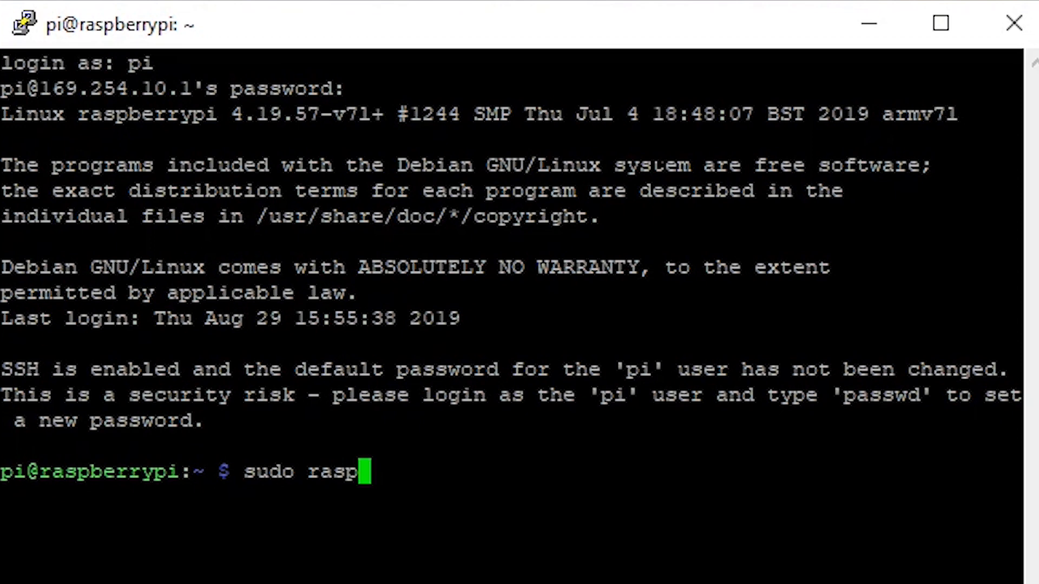
text(i-config)
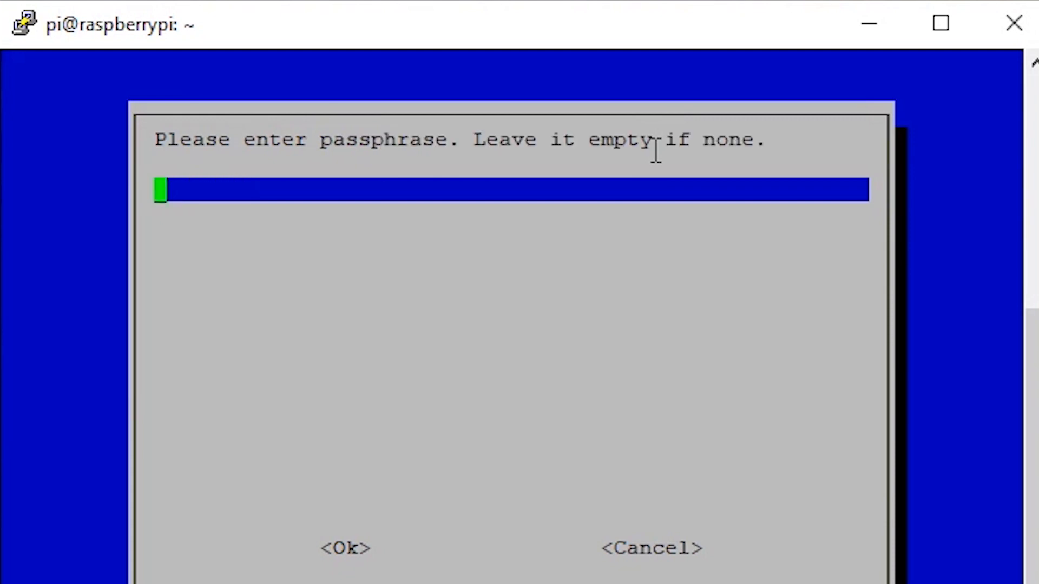
text(*****)
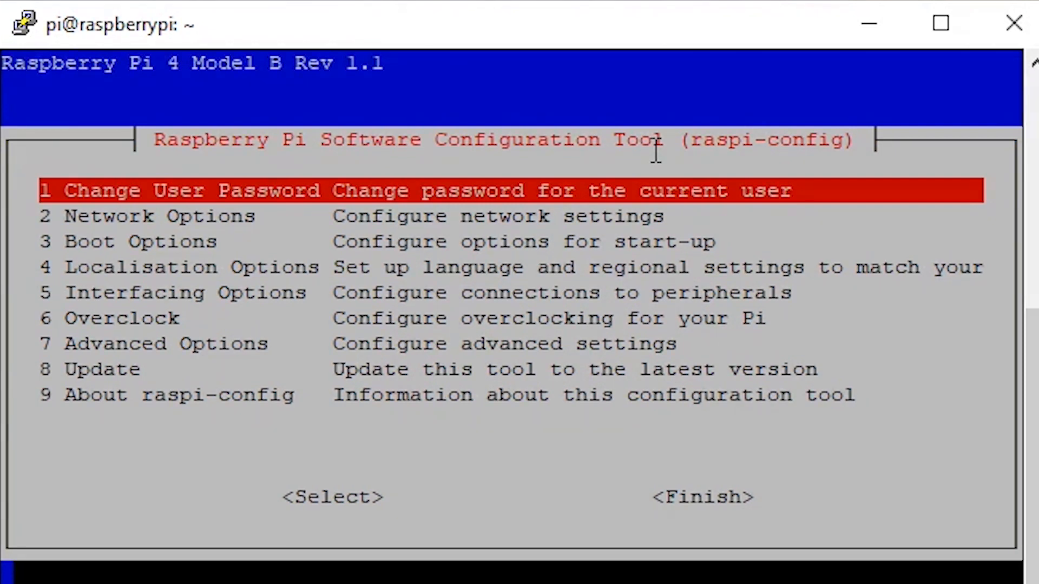
key(Tab)
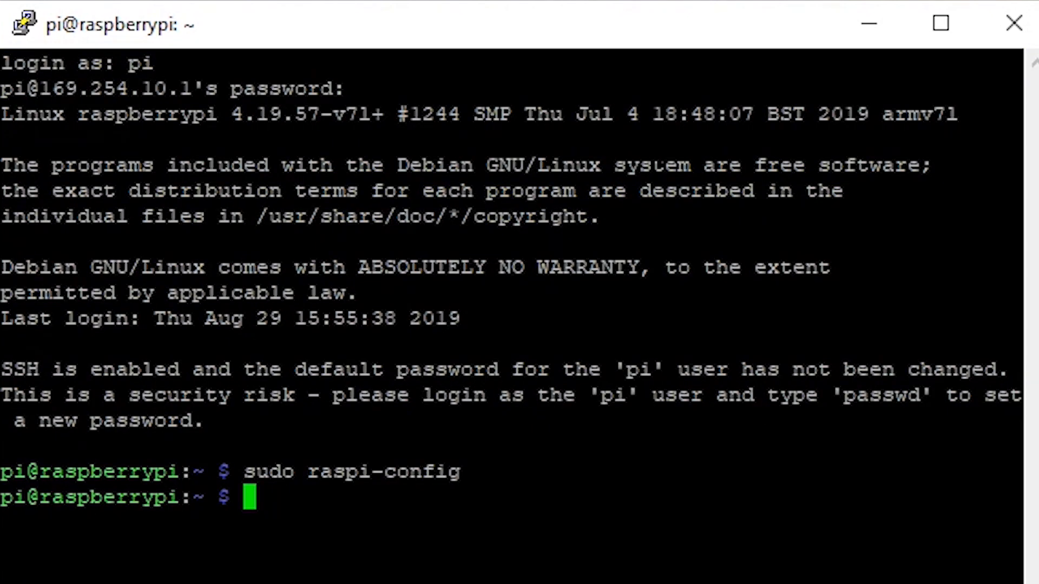
- Reboot the Pi with sudo reboot -h now and dismiss the PuTTY fatal error
text(sudo r)
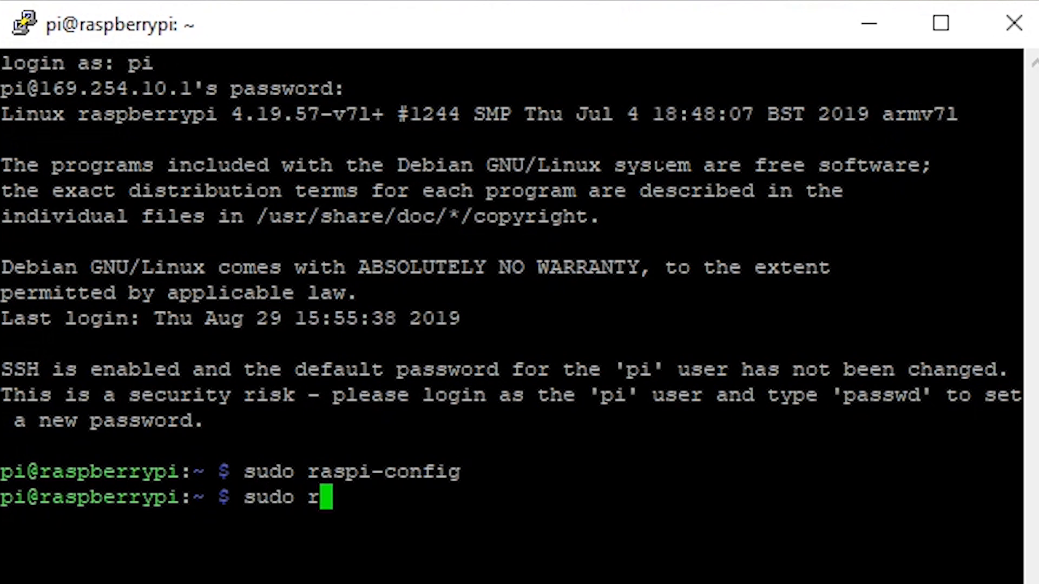
text(eboot)
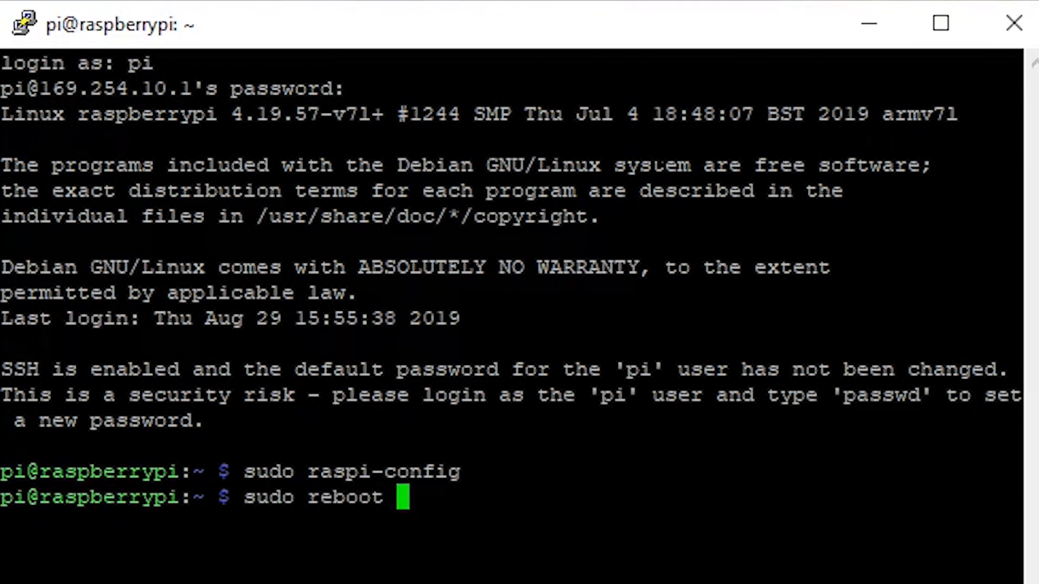
text(-h now)
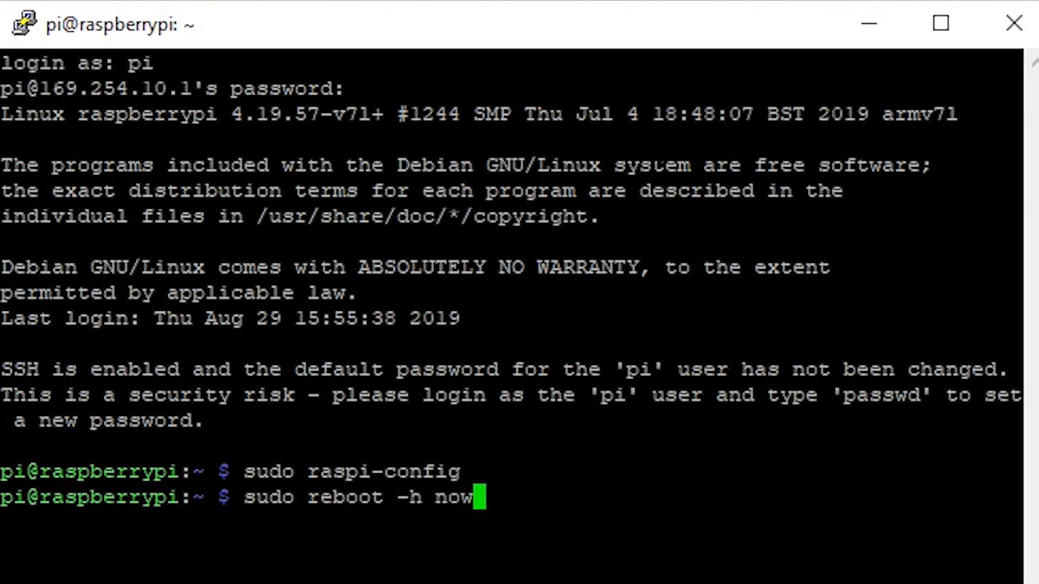
key(Return)
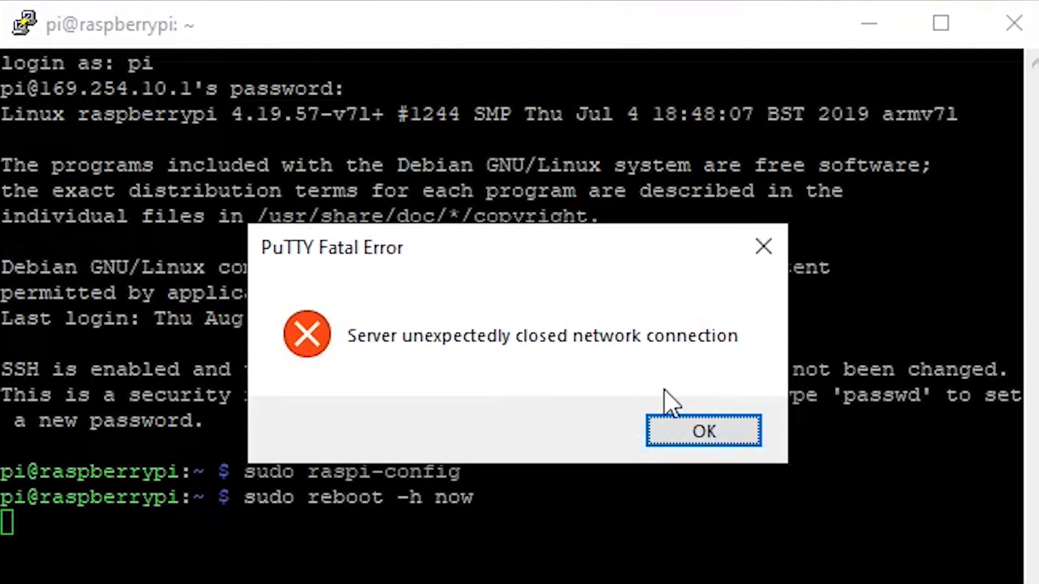
click(704, 431)
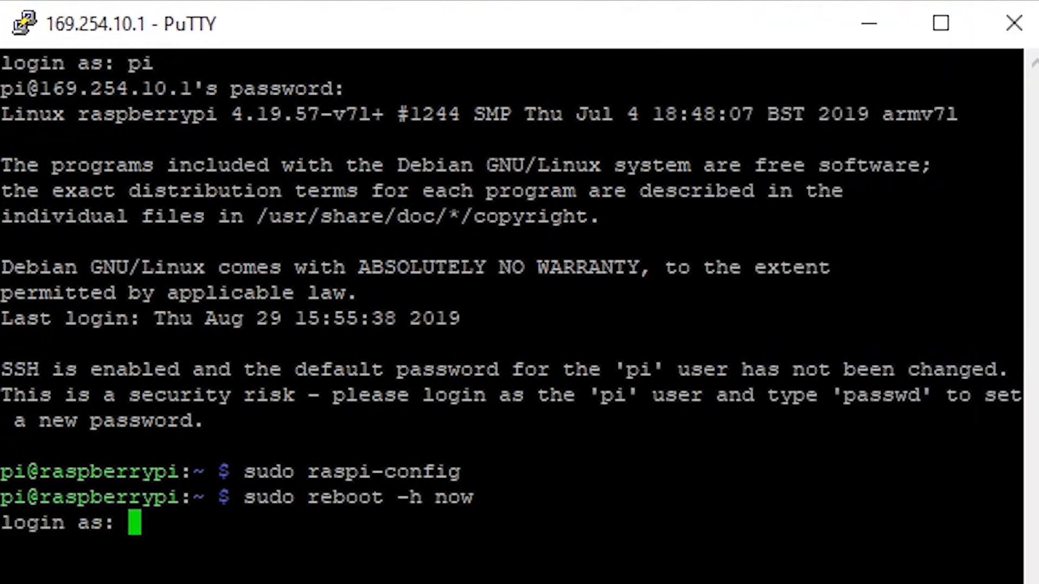
- Log in as pi again and start ping 8.8.8.8 to confirm internet access
text(pi)
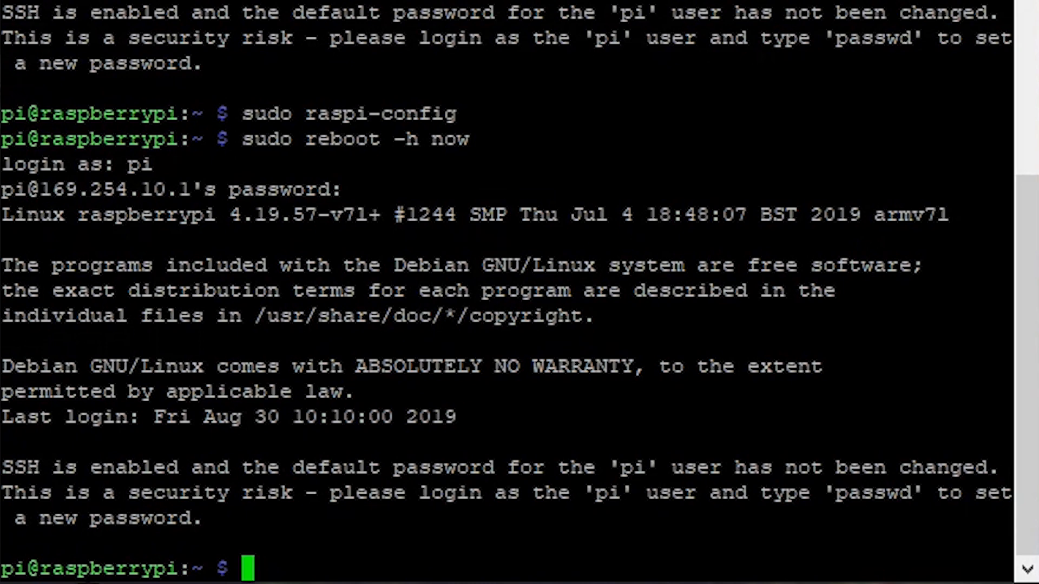
text(ping 8.8.8.8)
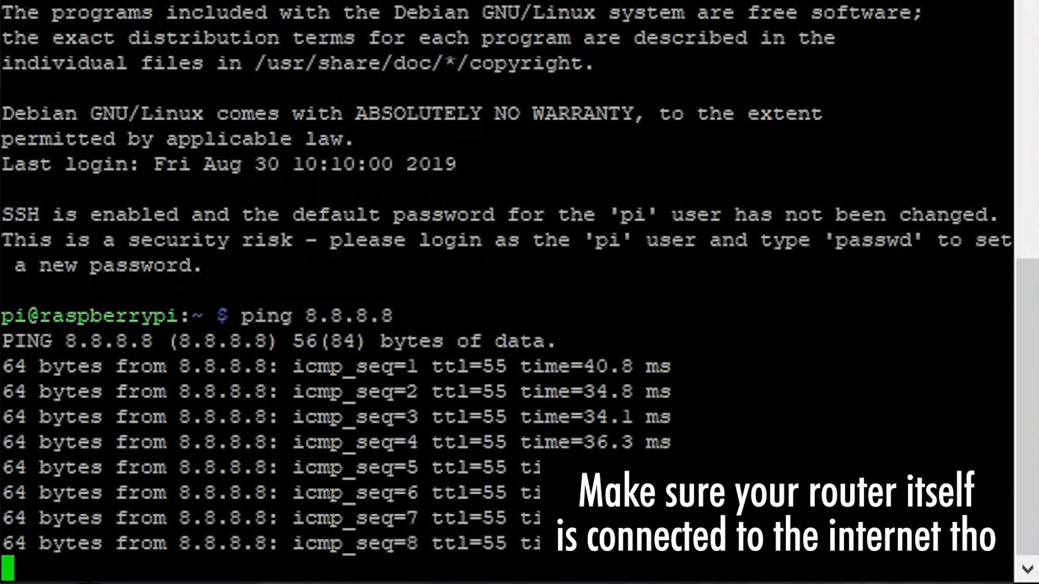
scroll(down, 3)
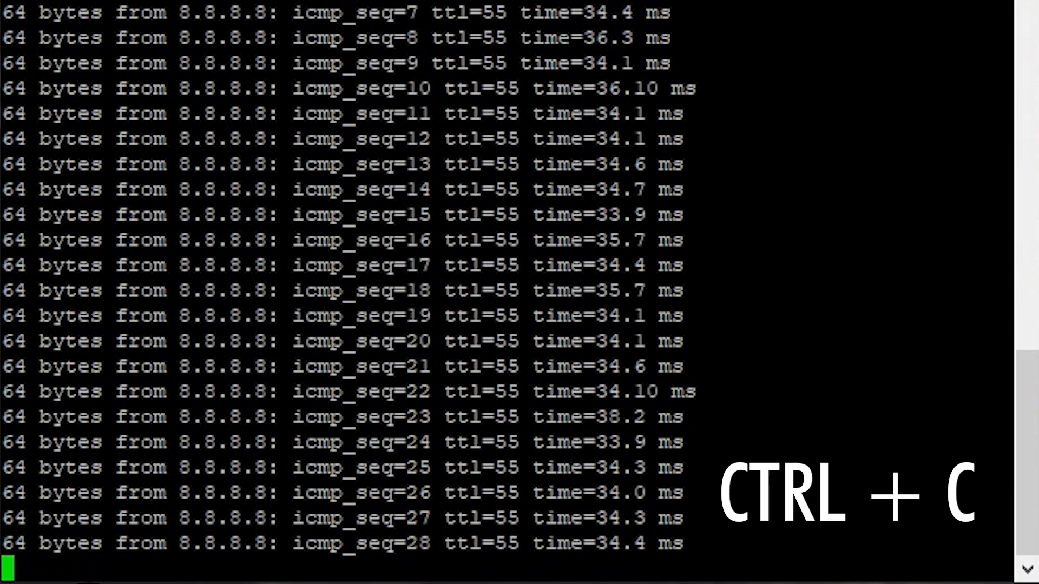
- Stop the ping with Ctrl+C and climb from the home folder up to the filesystem root
key(ctrl+c)
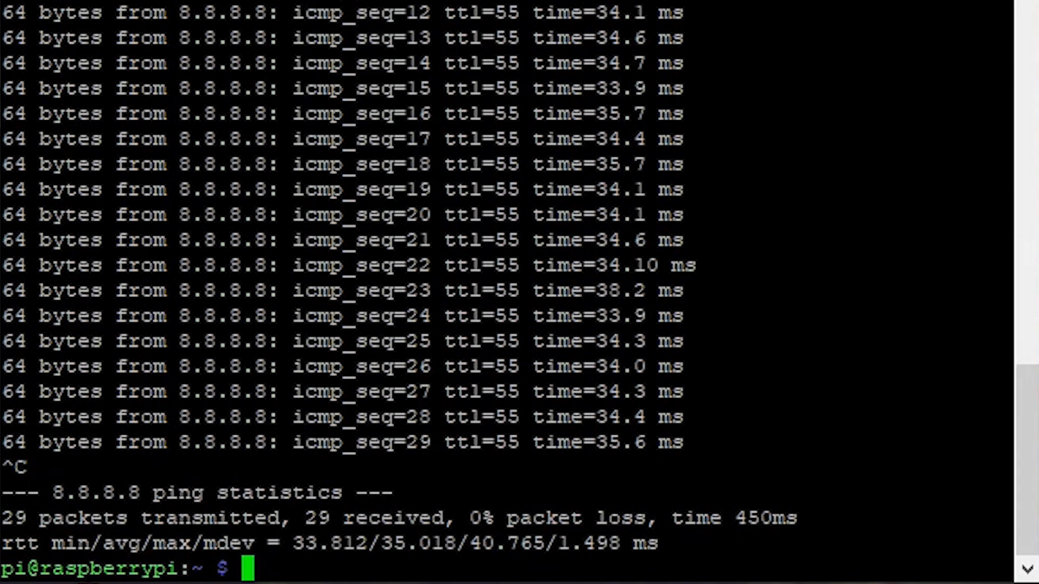
text(1)
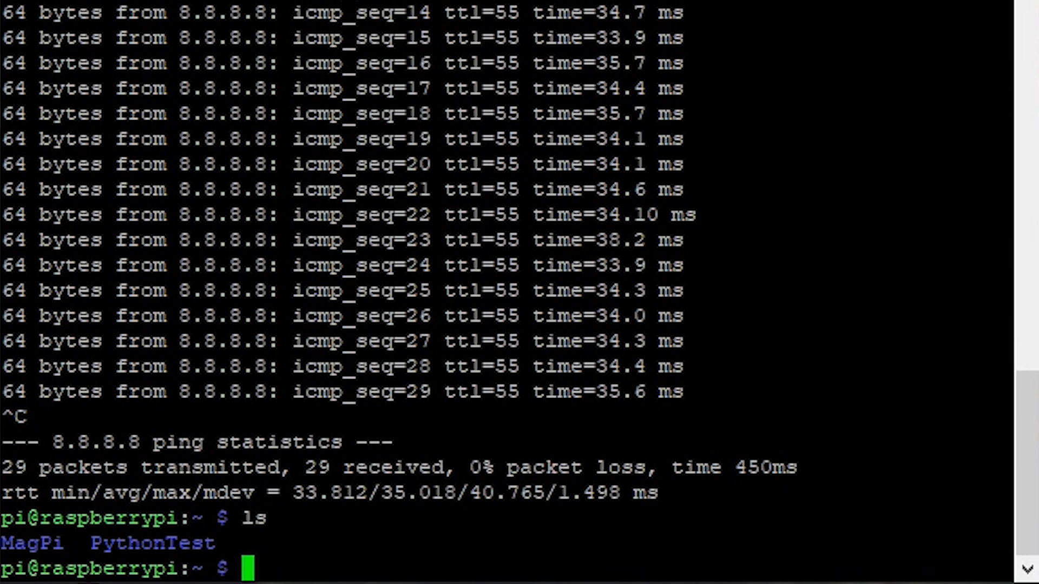
text(cd)
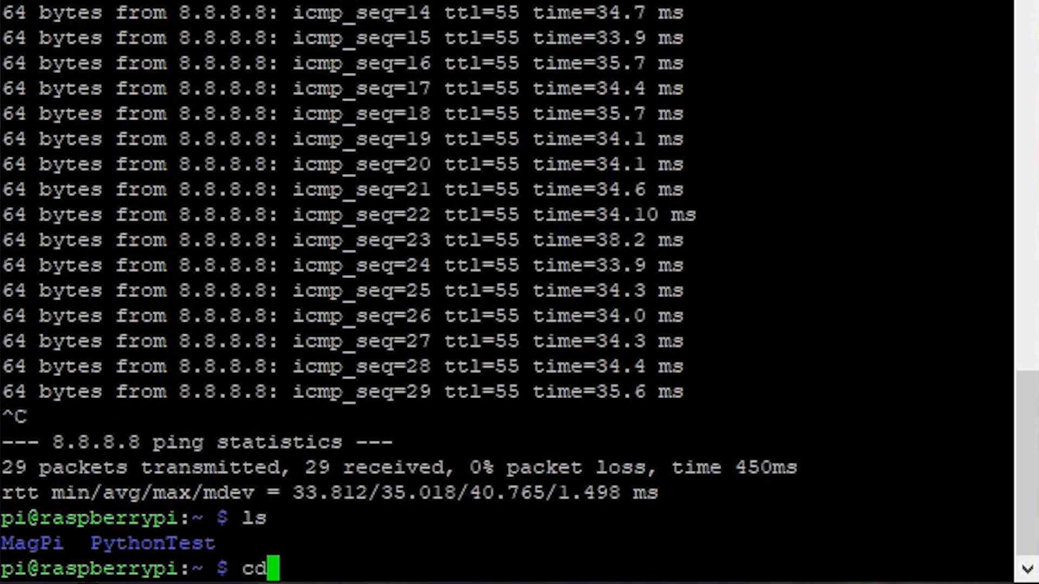
text(..)
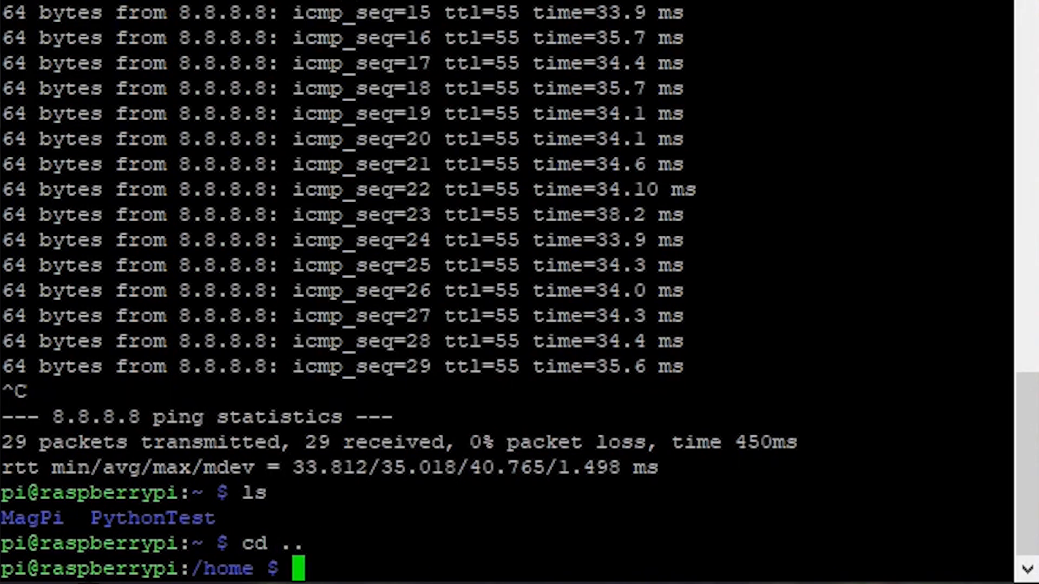
text(cd ..)
text(ls)
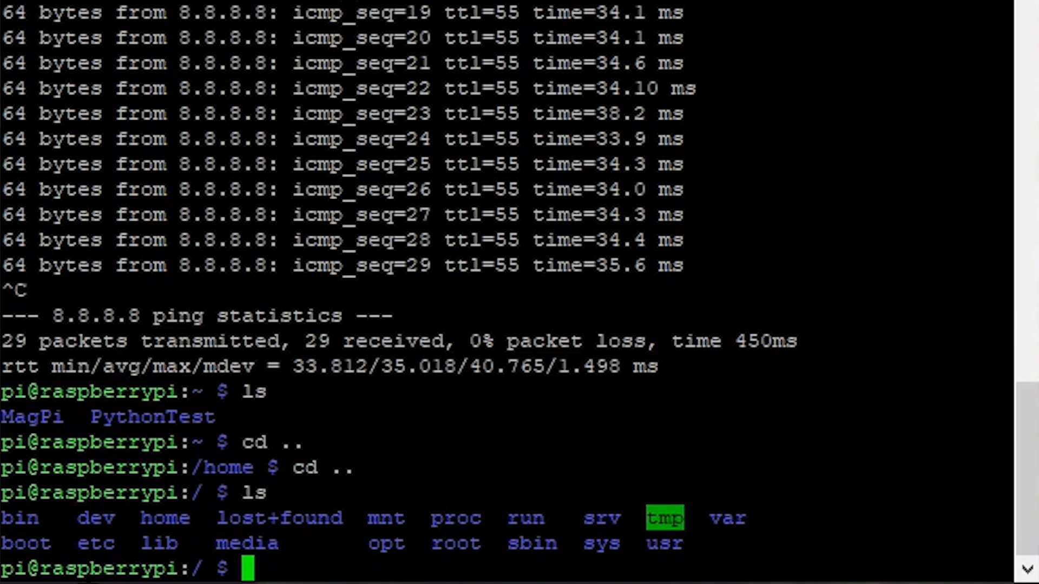
- Move into /etc/wpa_supplicant and begin a sudo nano command there
text(cd)
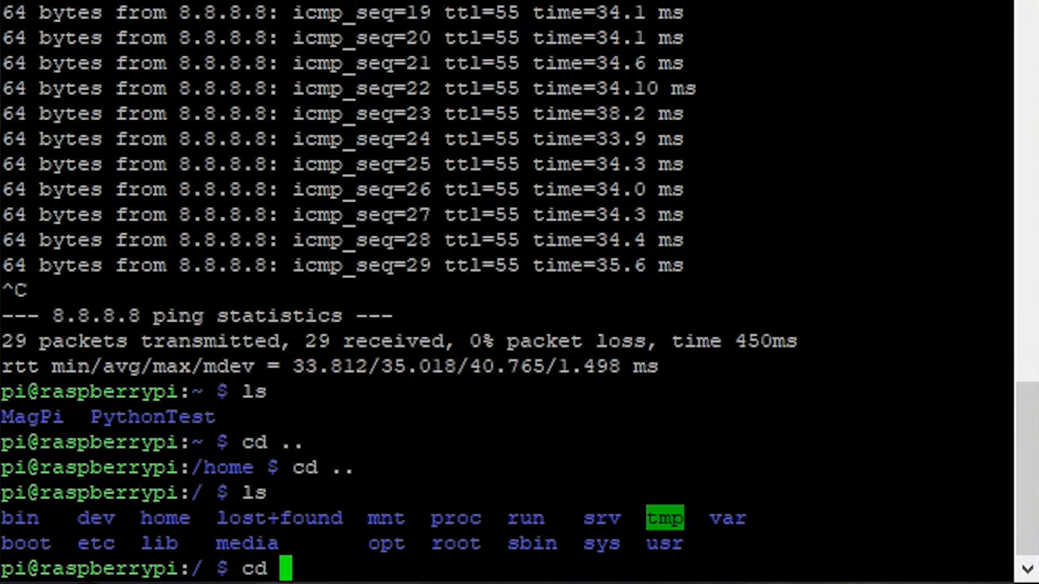
text(etc)
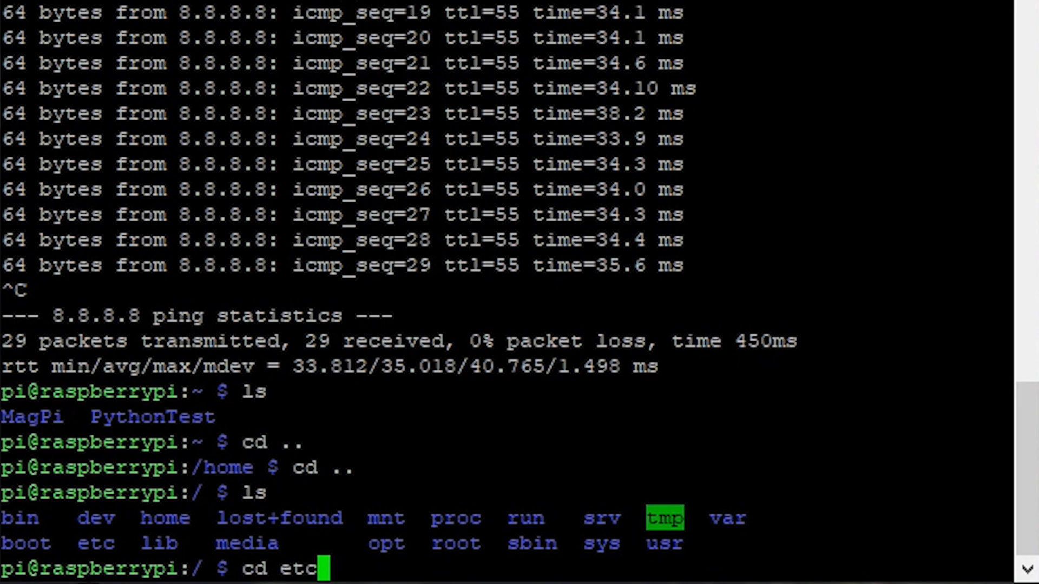
key(Return)
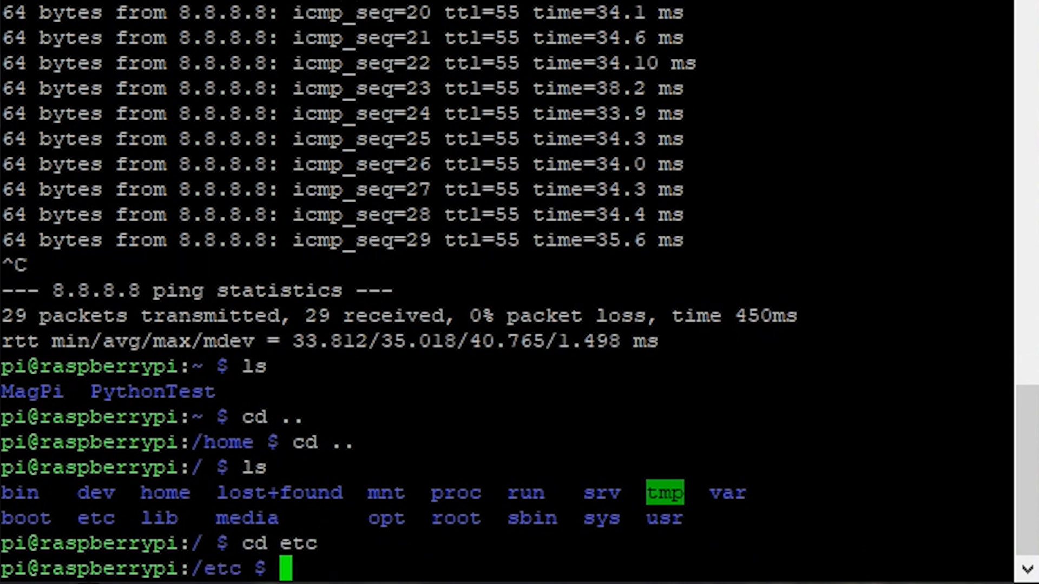
text(cd)
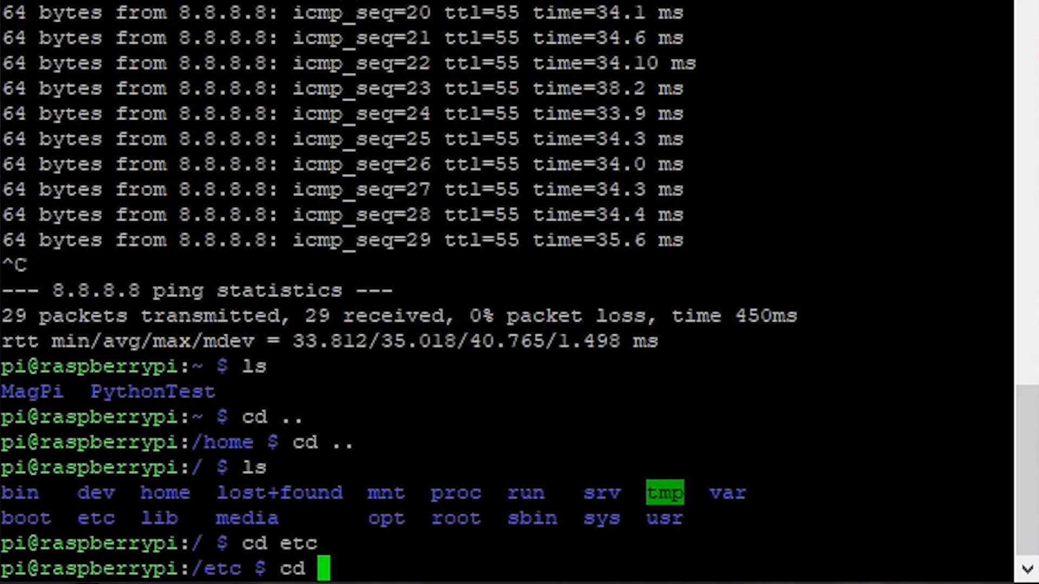
text(wpa_supplicant/)
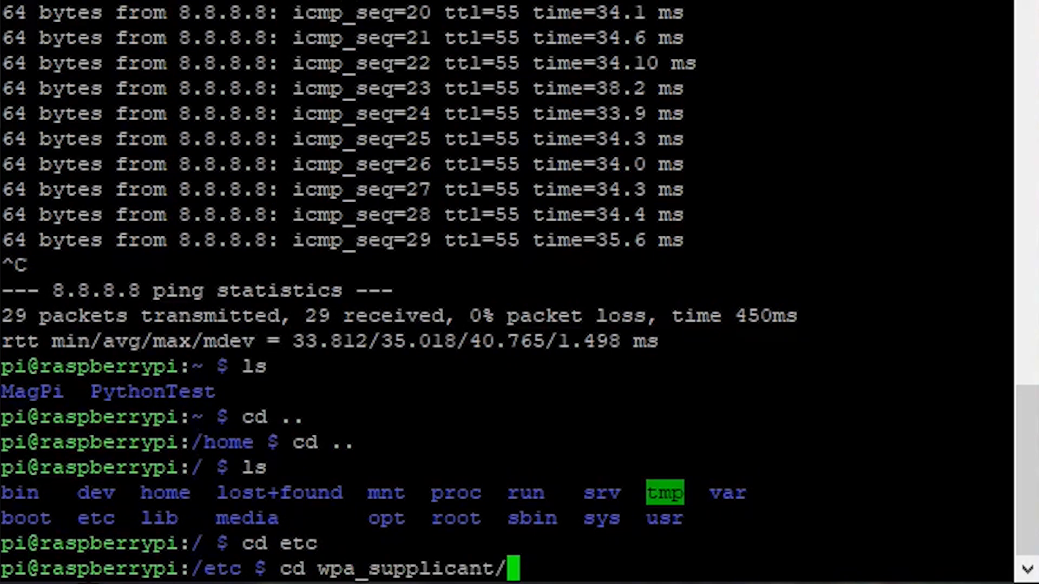
key(Return)
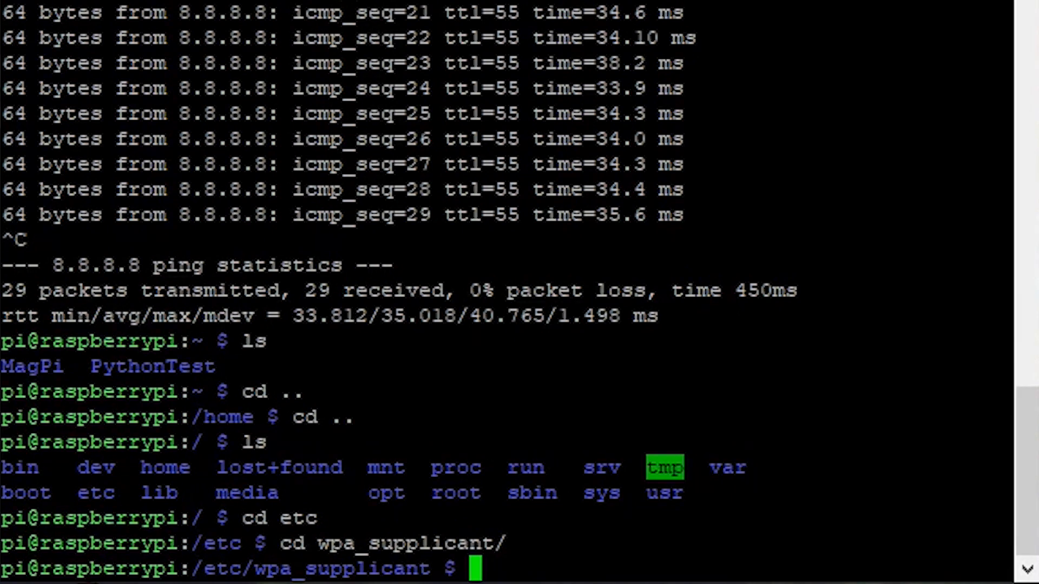
text(sudo nano)
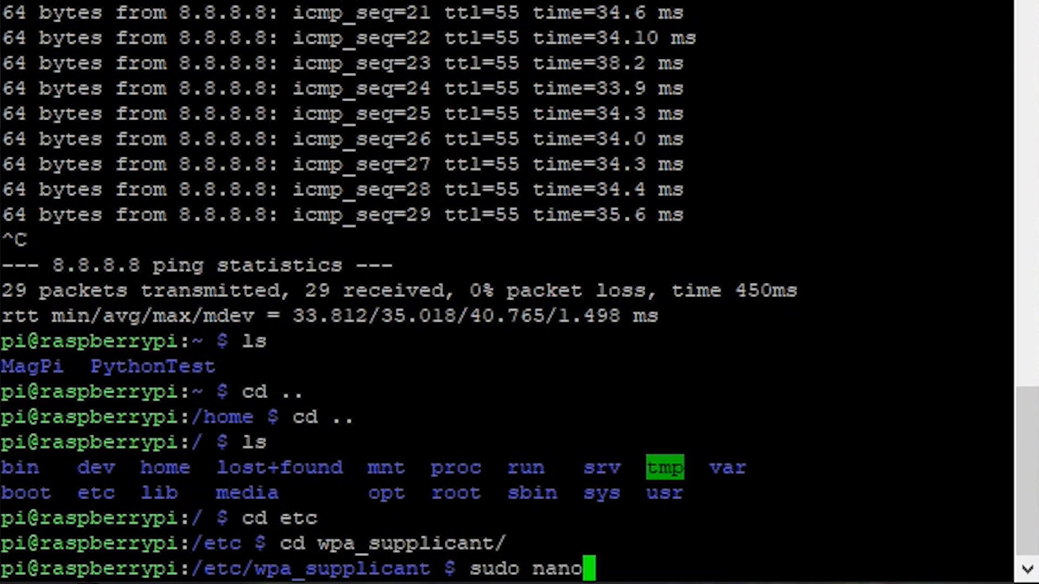
- Open the wpa_supplicant config file in nano for editing
text(wpa)
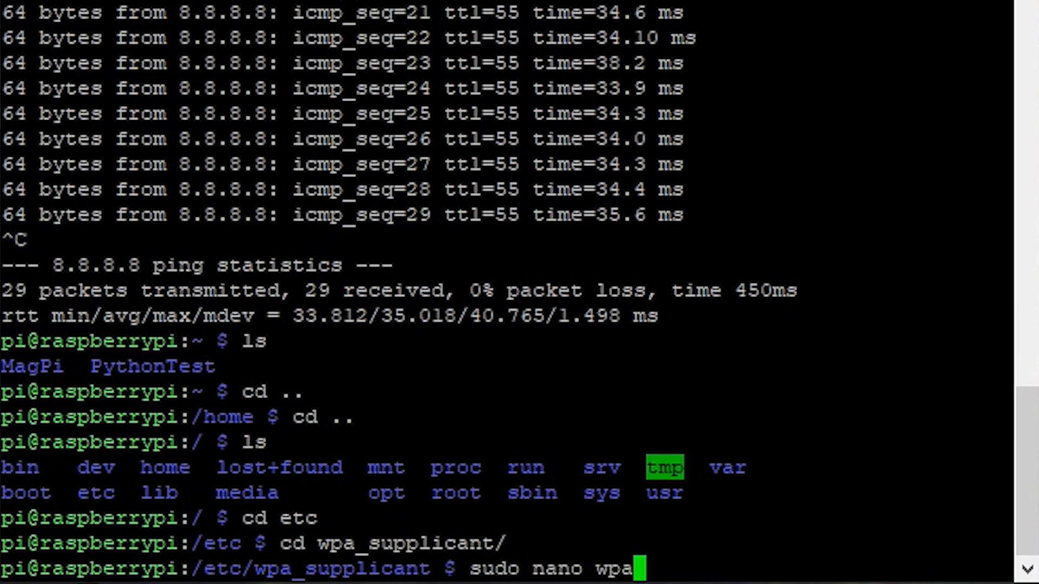
key(Return)
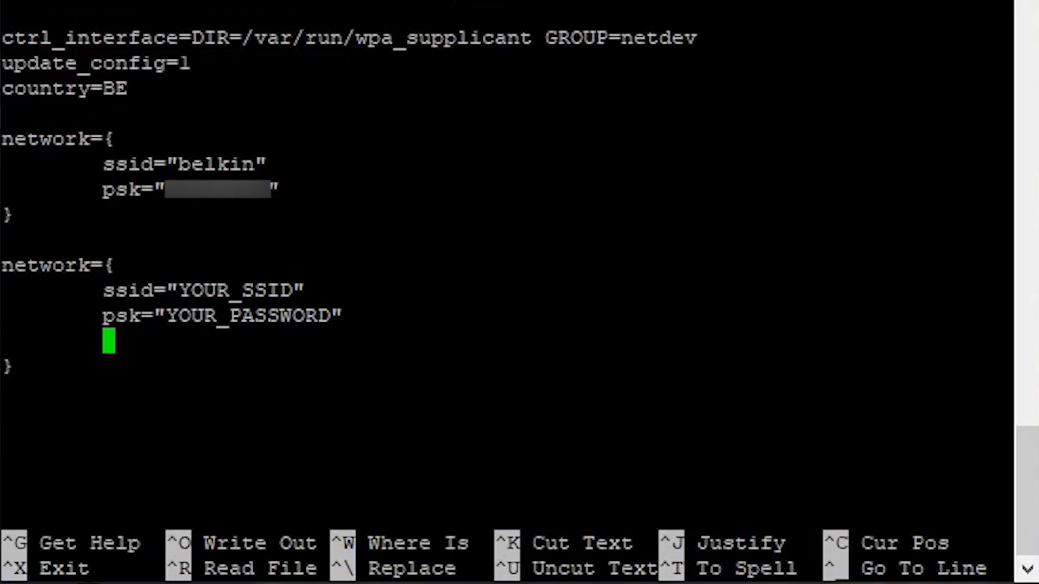
- Add id_str="SCHOOL_NETWORK" to the second network block and exit nano with Ctrl+X
text(id_str=")
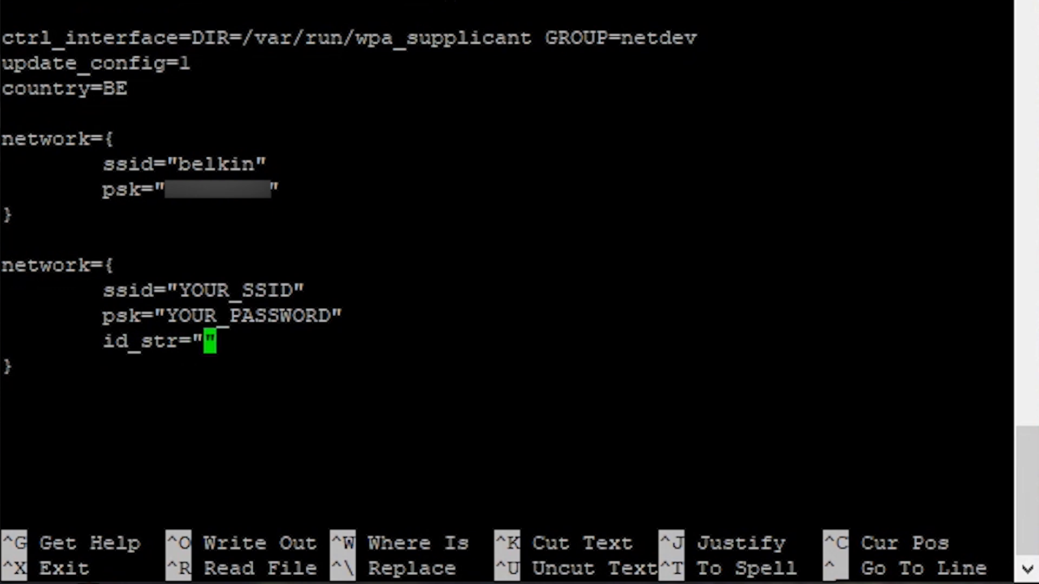
text(SC)
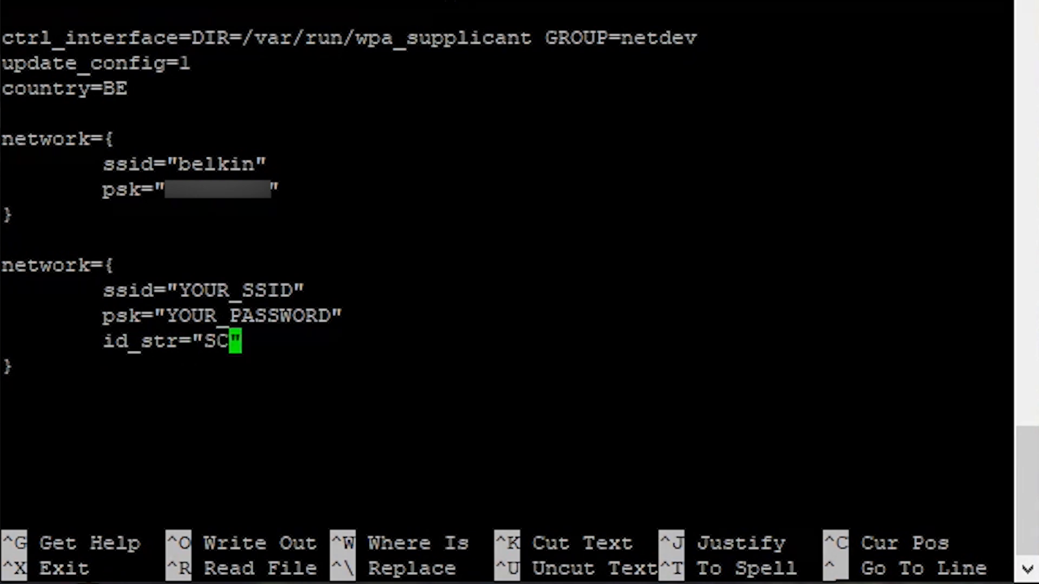
text(HOOL_NET)
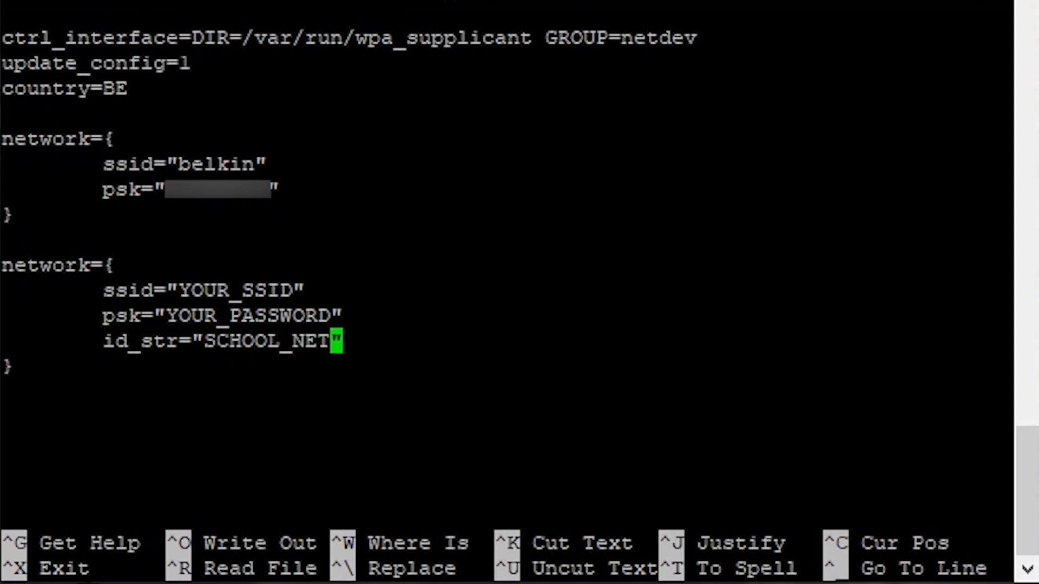
text(WORK)
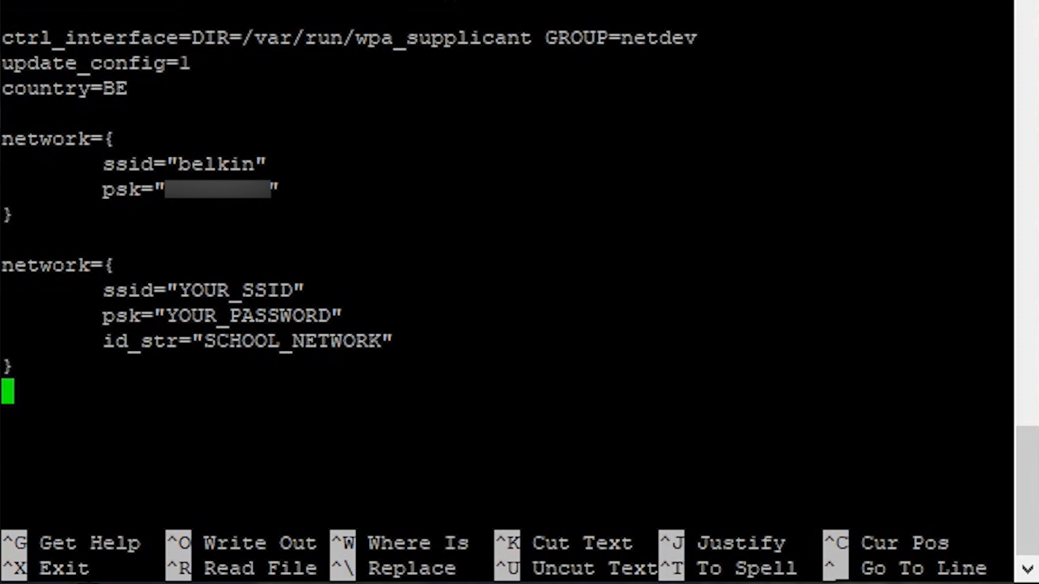
key(ctrl+x)
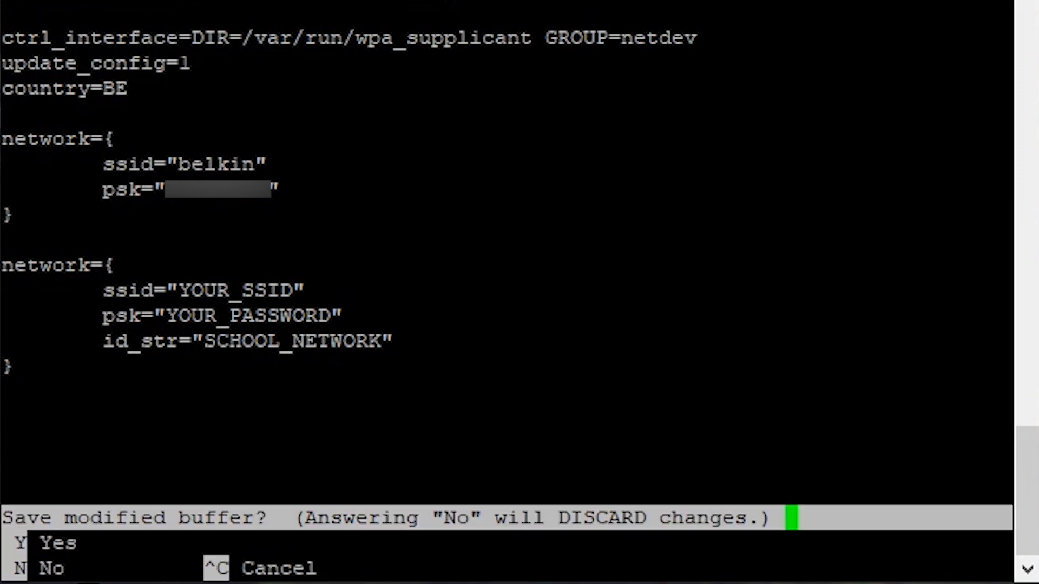
- Save the Wi-Fi settings and run sudo apt-get install git, which reports already newest
key(y)
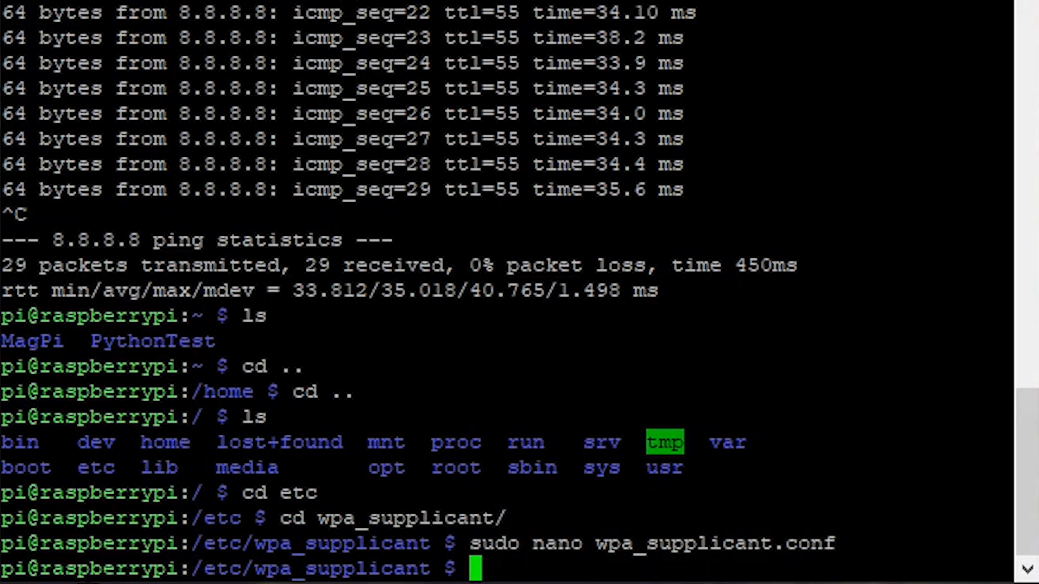
text(sudo ap)
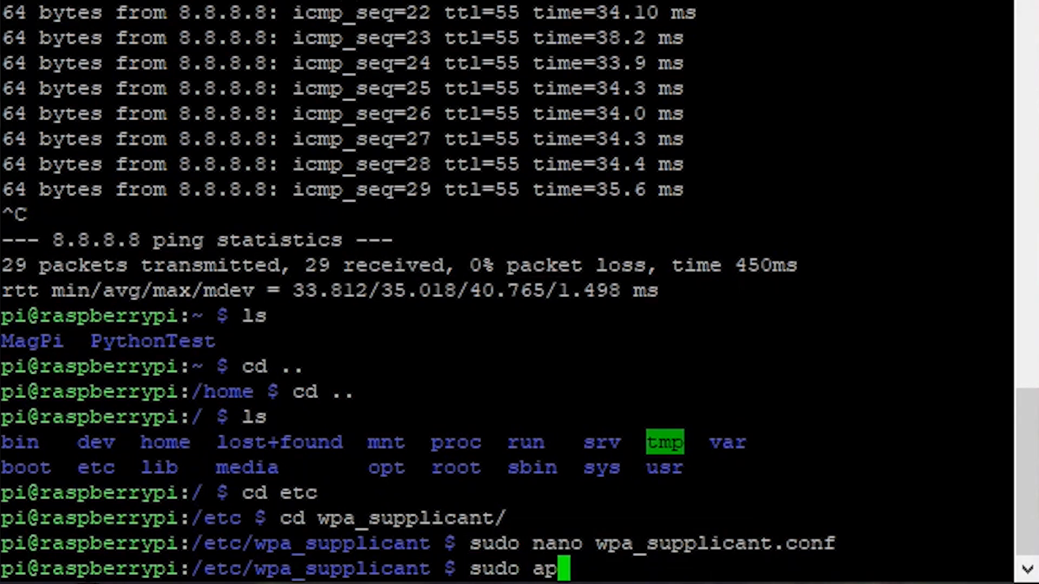
text(t-get n)
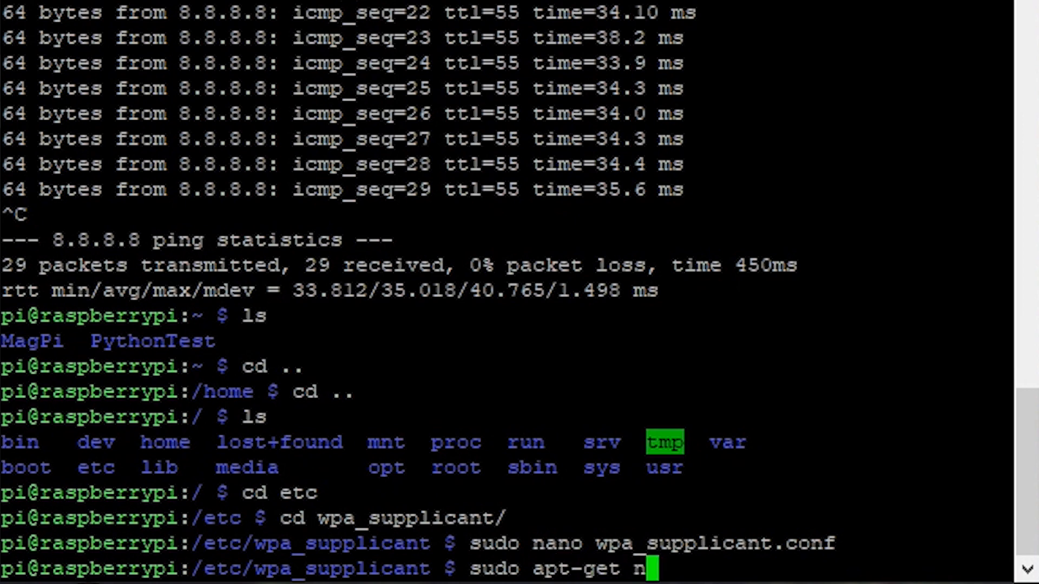
text(install get)
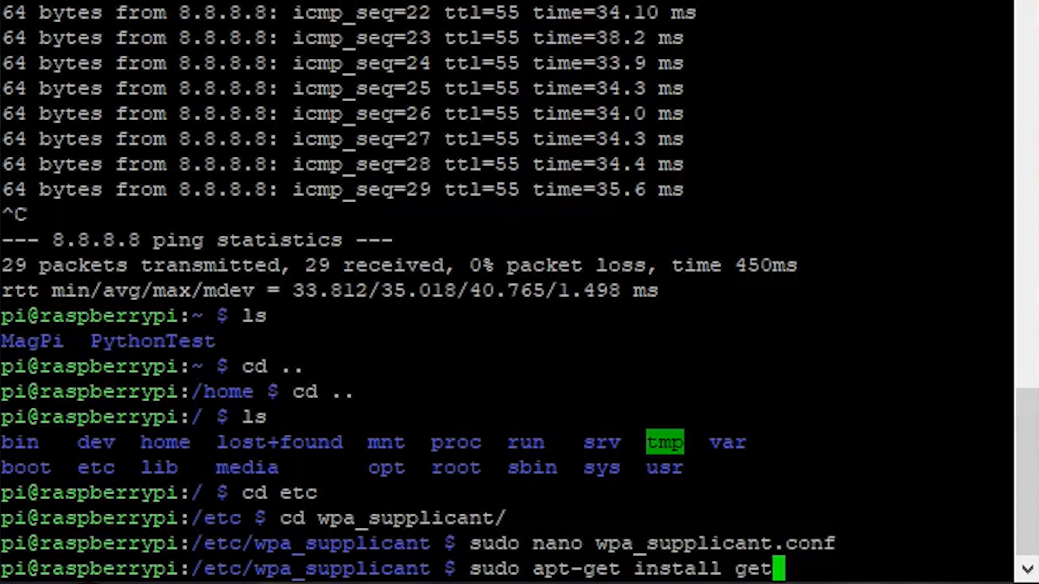
key(Return)
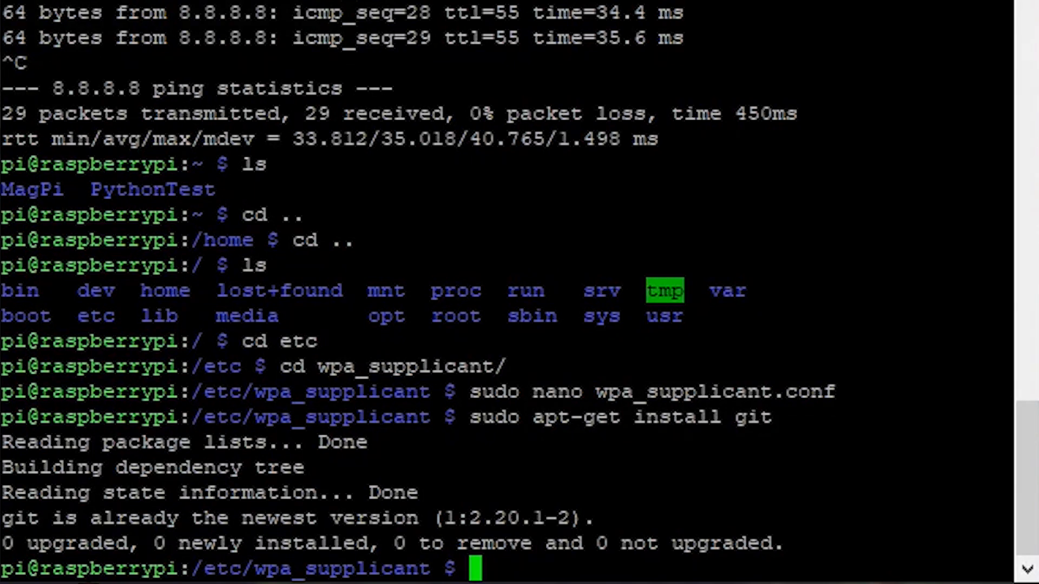
- Run sudo apt-get install python, also reporting the newest version installed
text(sudo)
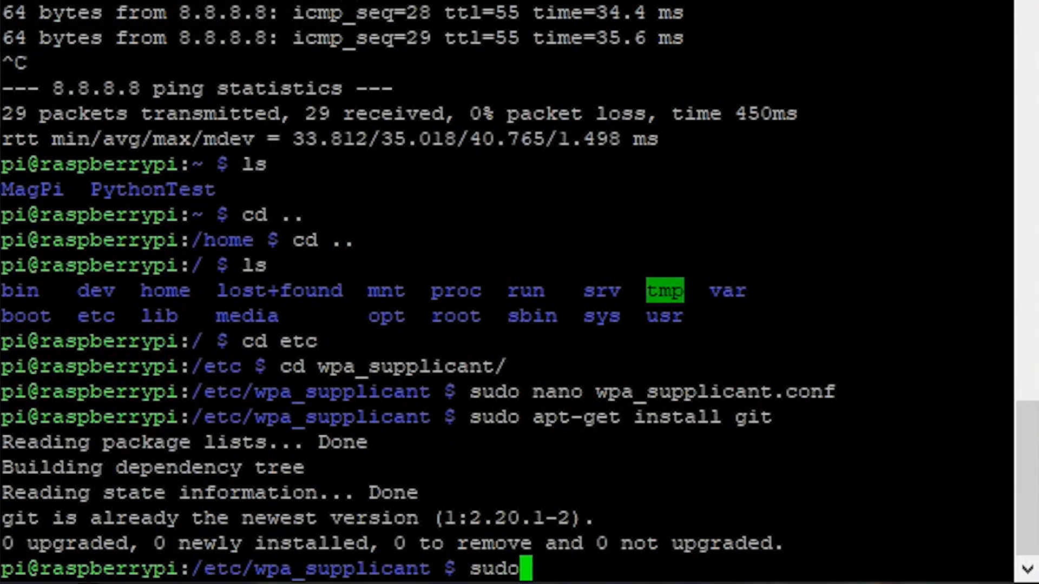
text(apt-get)
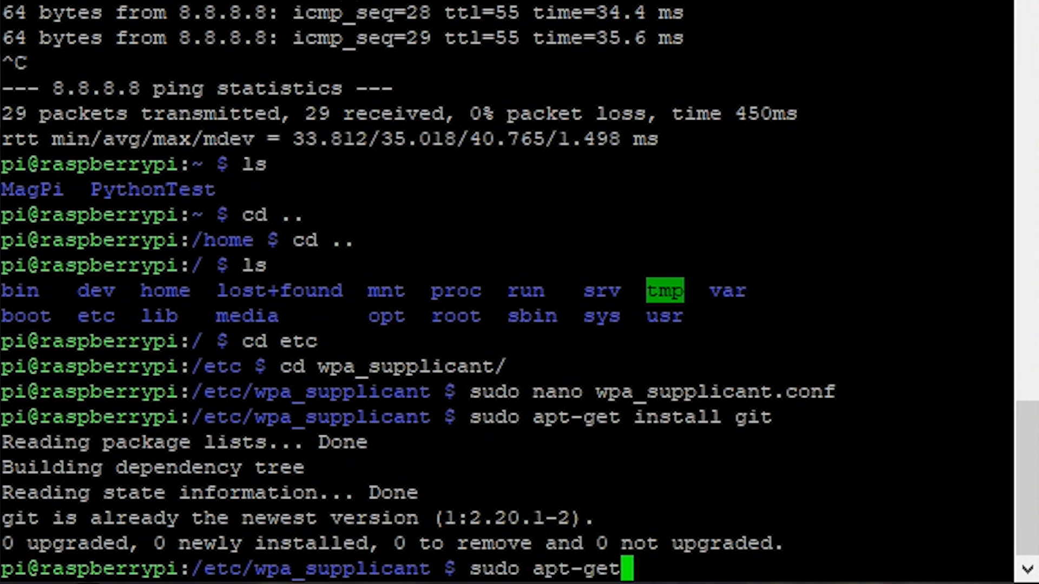
text(install pytho)
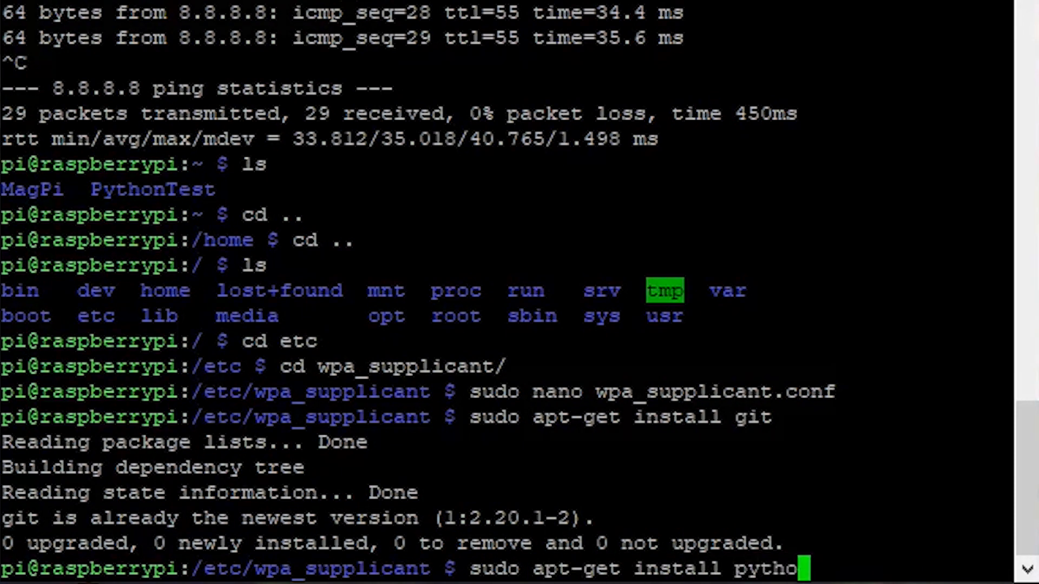
key(Return)
text(cd)
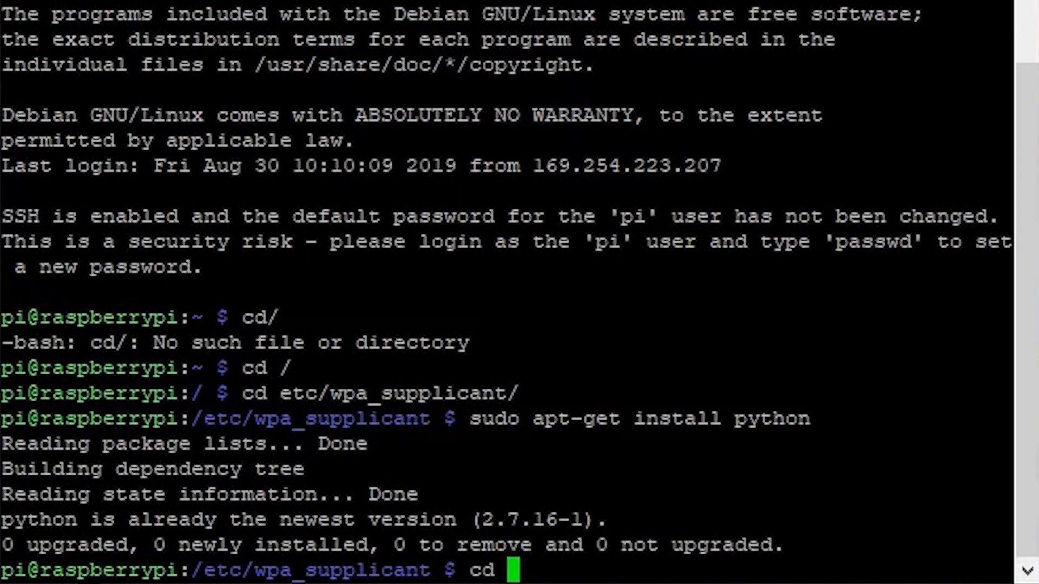
- Navigate from / through home into the pi home directory
text( /)
key(Return)
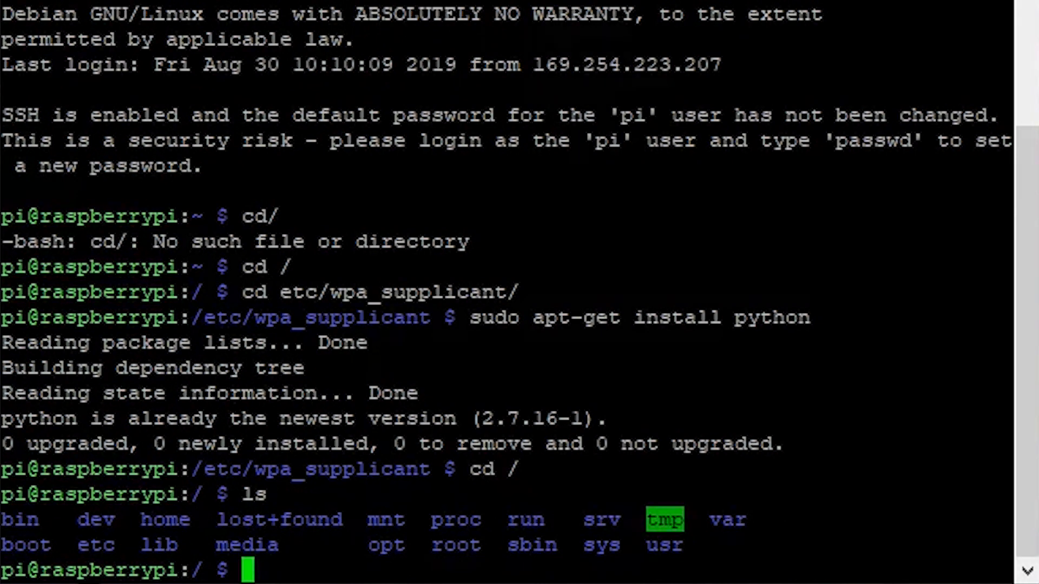
text(cd p)
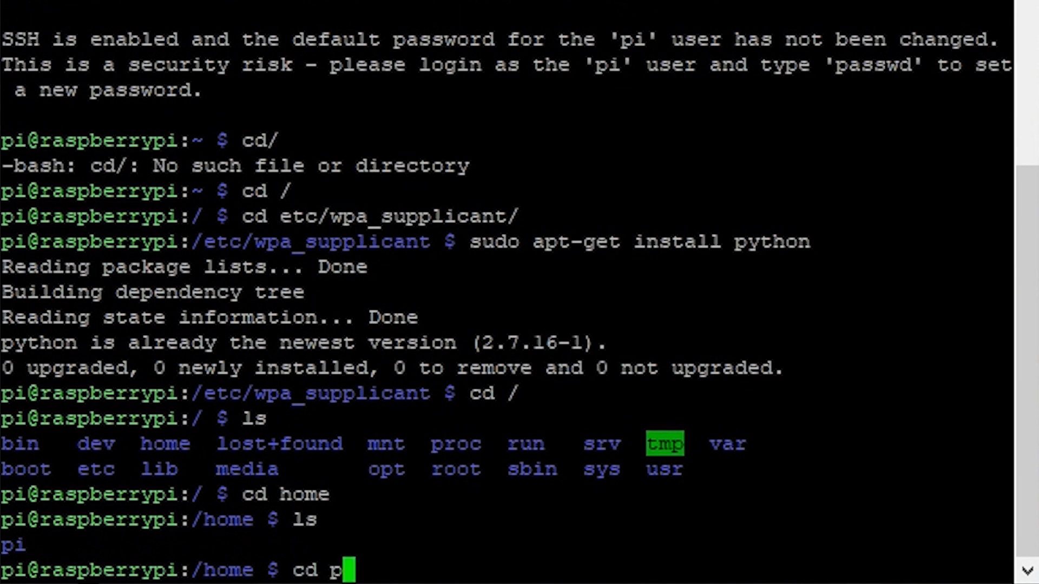
key(Return)
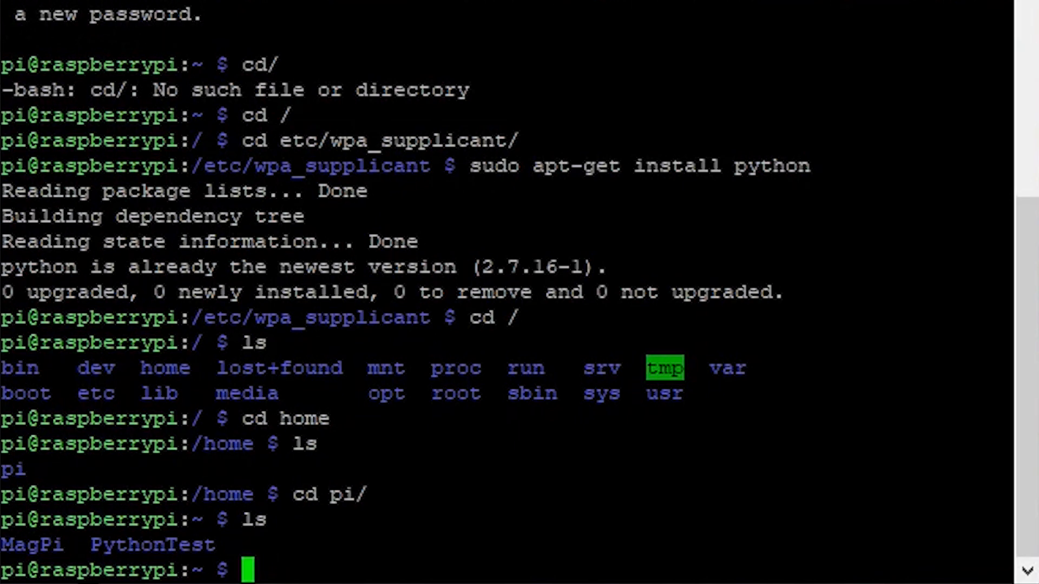
- Create a PythonGit folder with mkdir and move into it
text(mk)
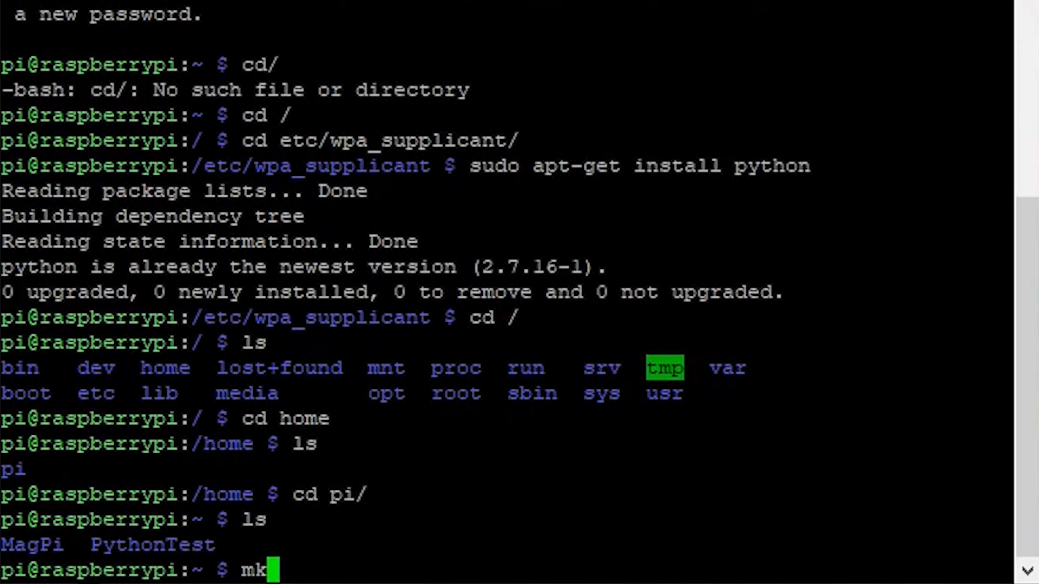
text(dir)
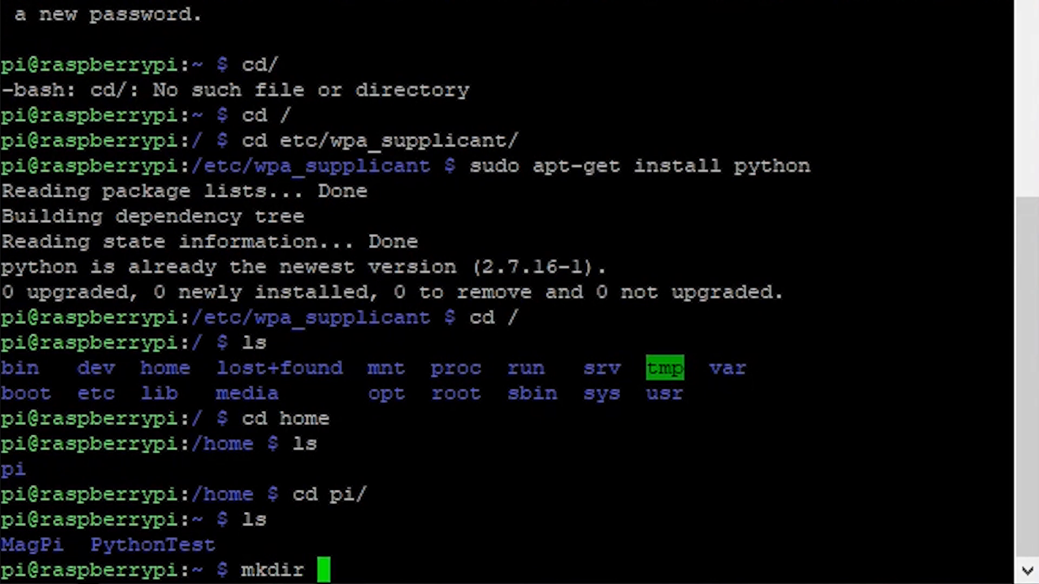
text(PythonG)
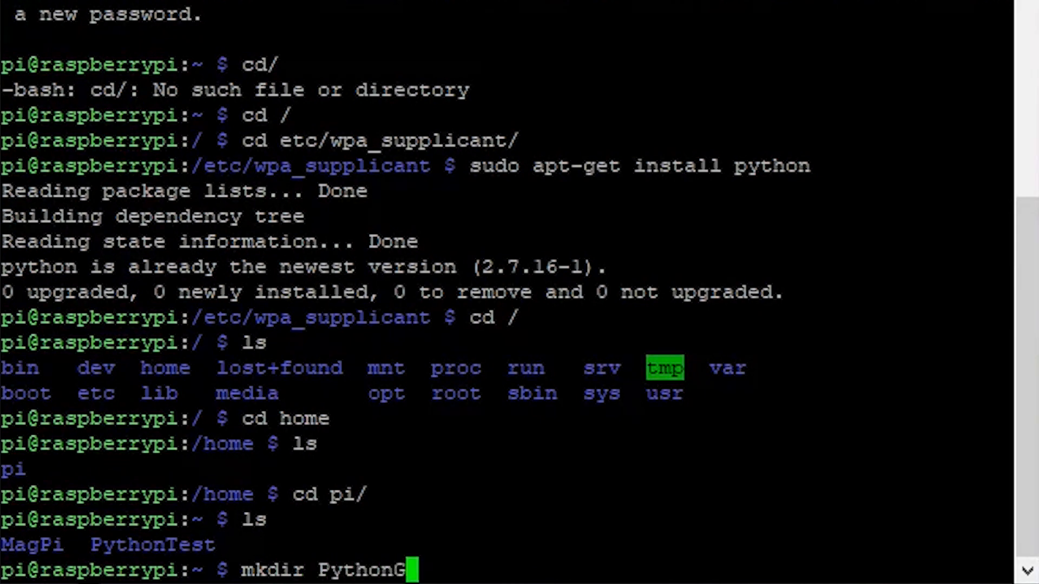
key(Return)
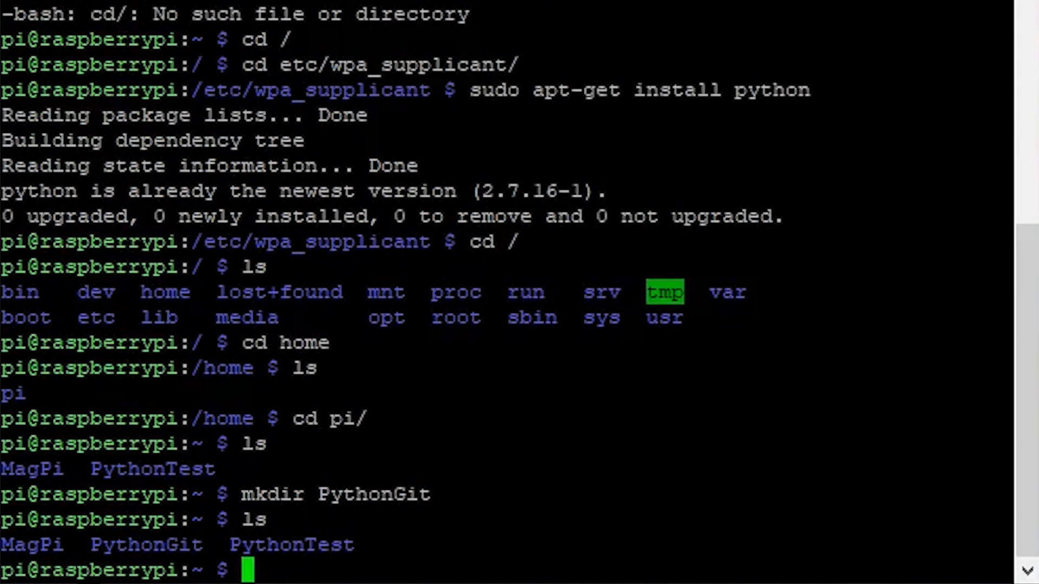
text(cd PythonGit/)
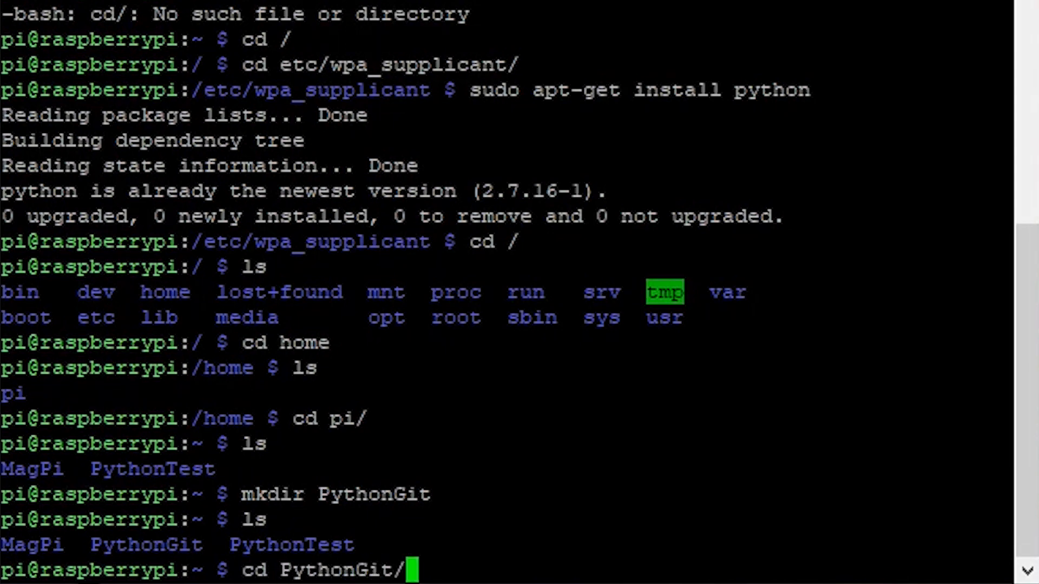
key(Return)
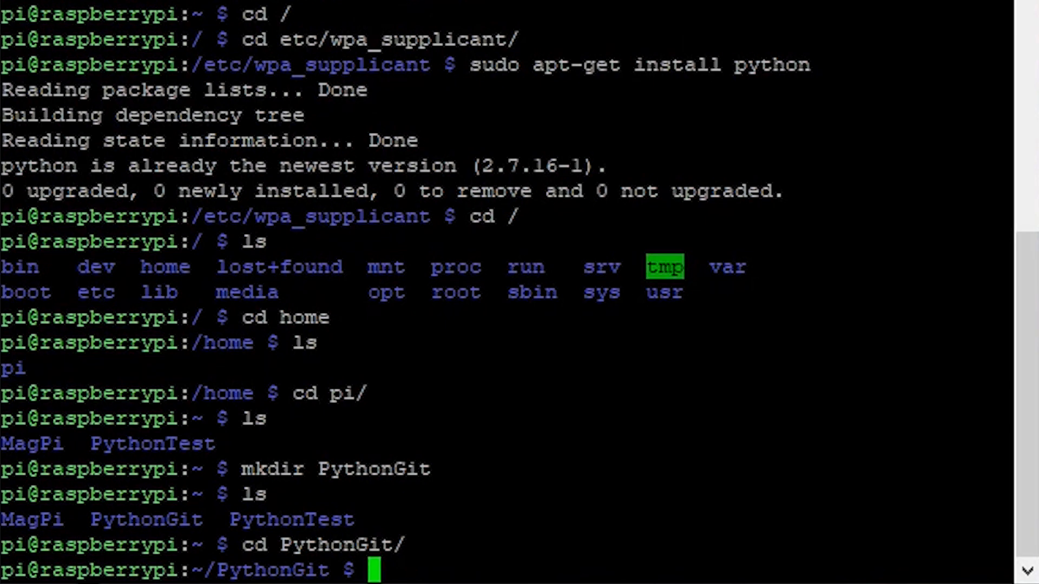
text(git clone)
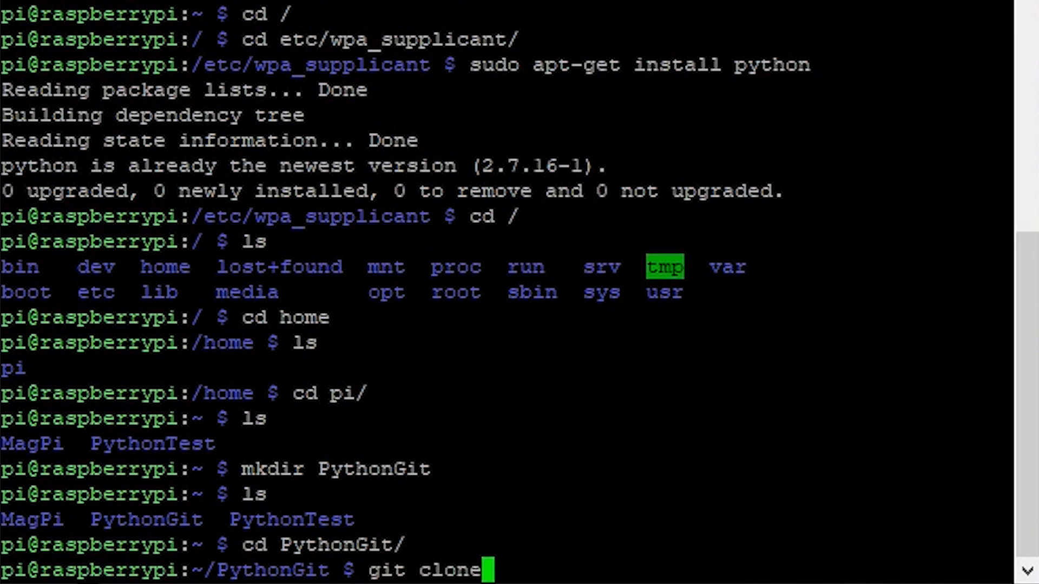
text(https://github.com/dbarnett/python-helloworld)
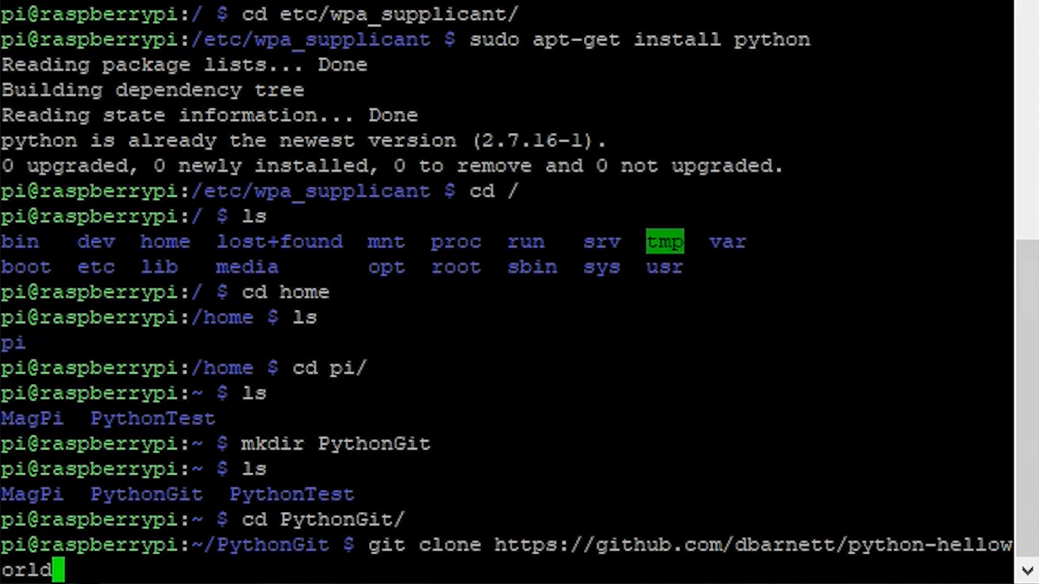
key(Return)
text(ls)
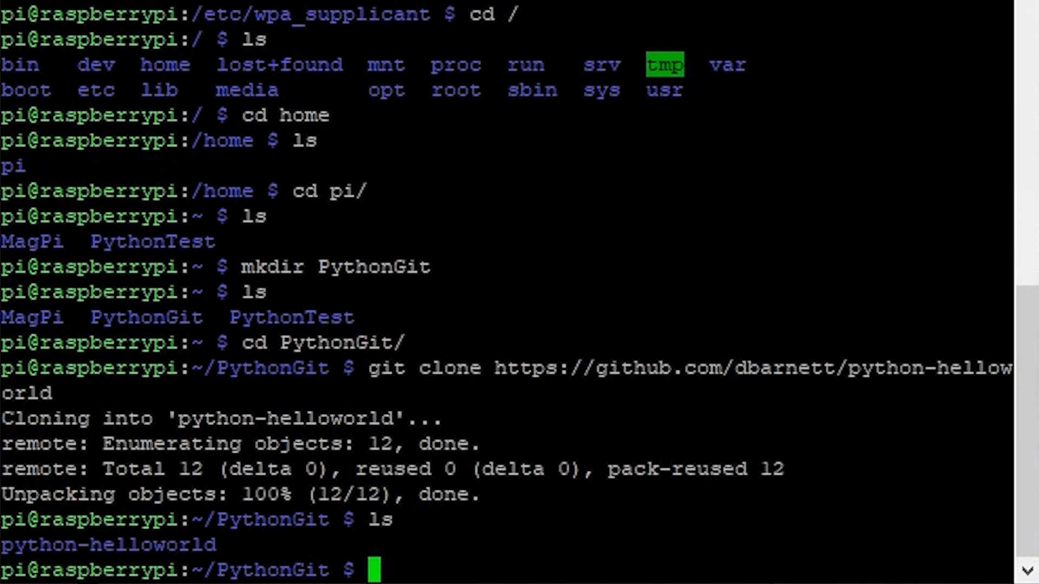
text(cd python-helloworld/)
text(ls)
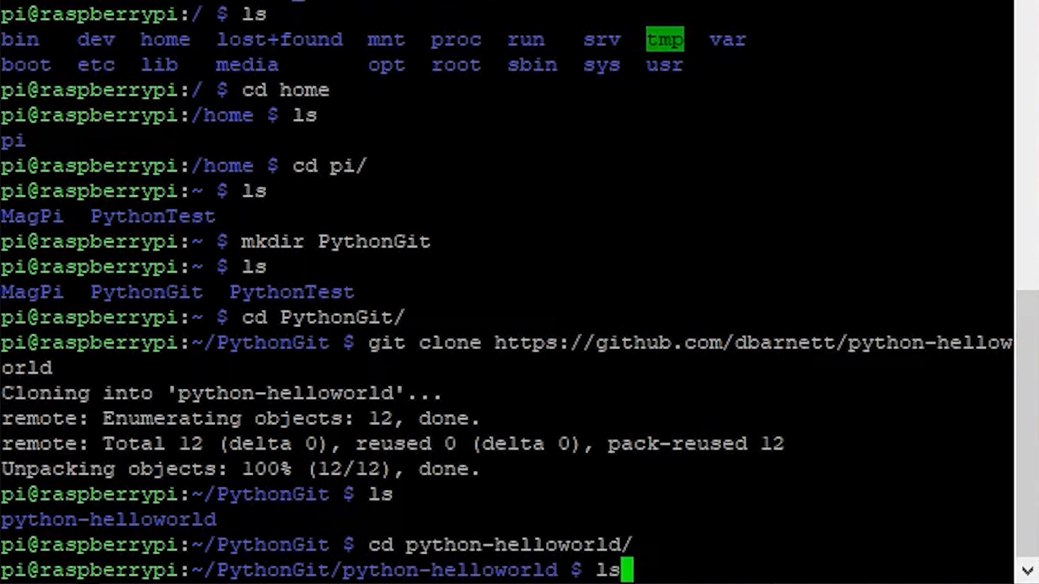
- List the repo files and run python helloworld.py, printing Hello, world
key(Return)
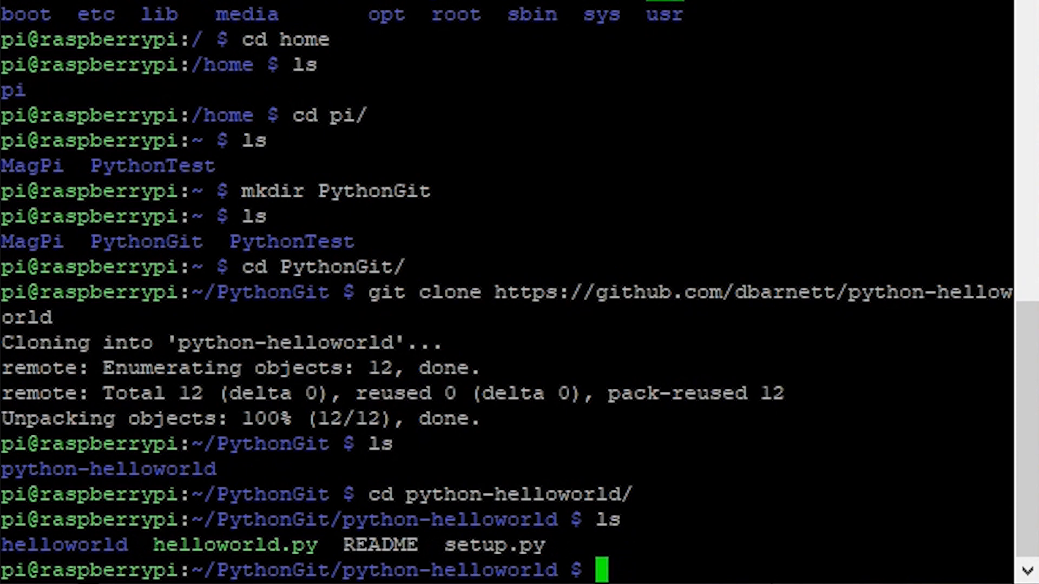
text(python)
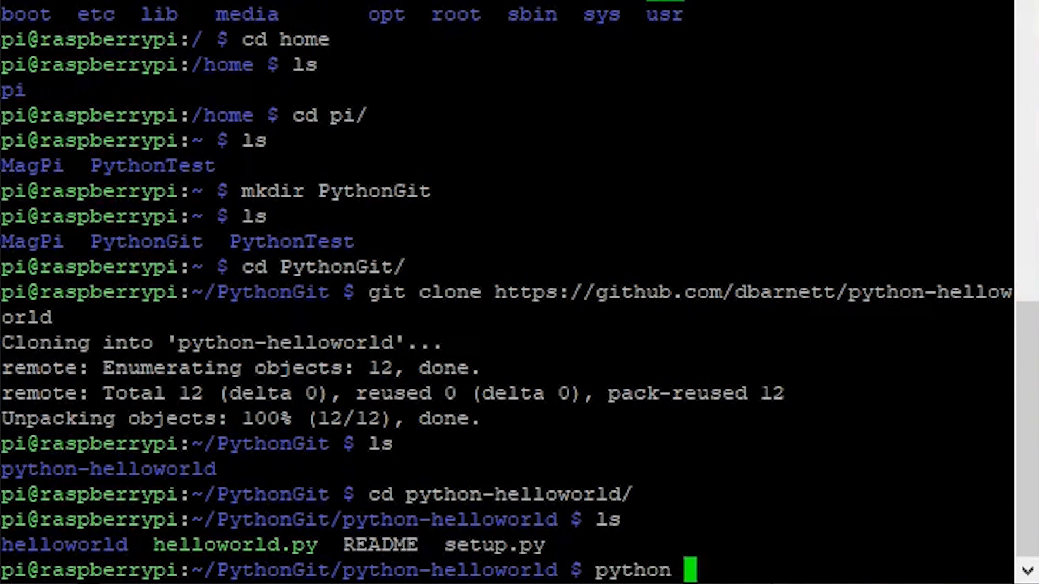
text(helloworld)
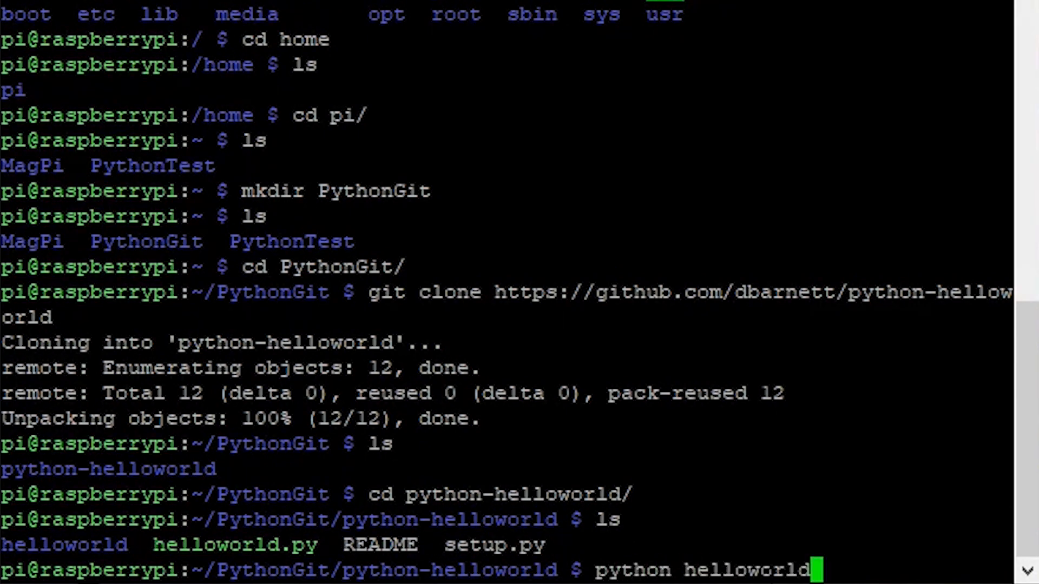
text(.py)
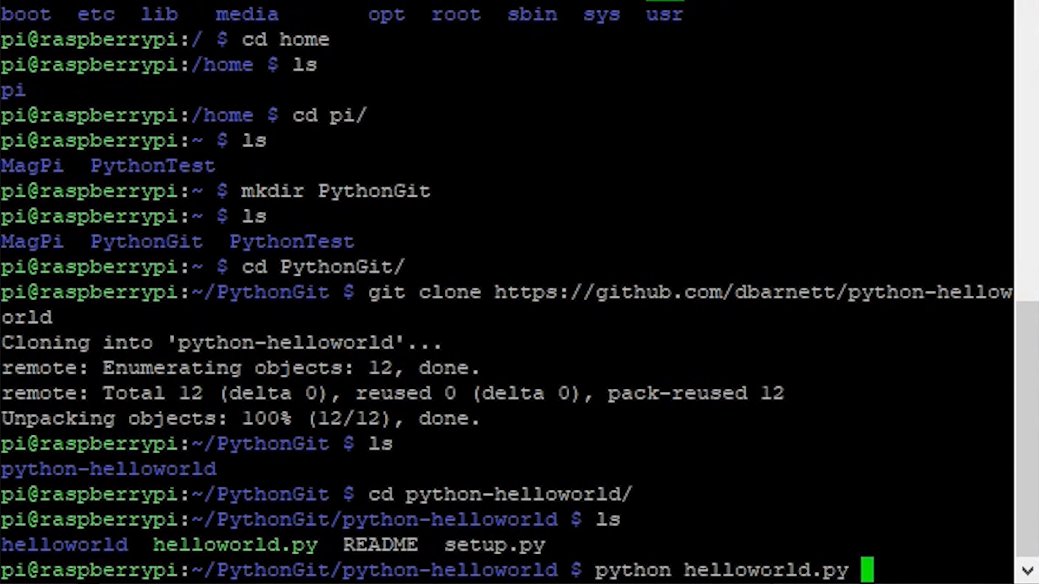
key(Return)
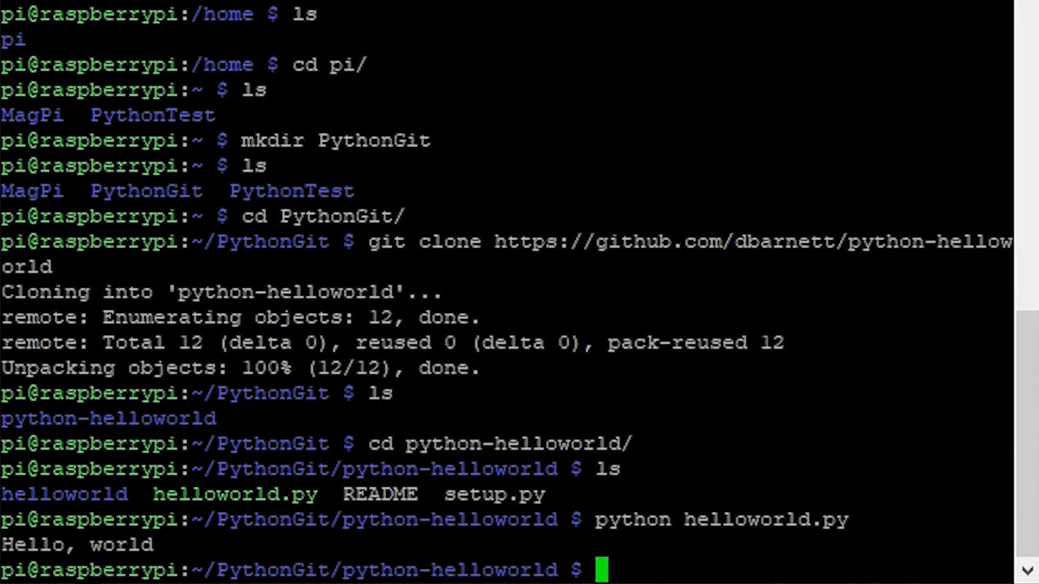